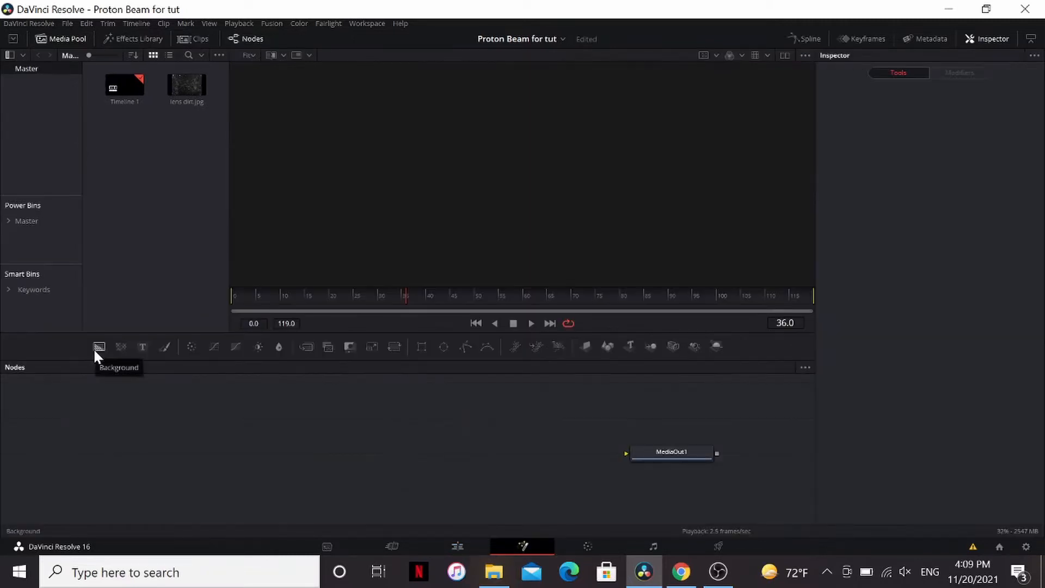
# Add a Background with a Polygon mask drawn as a horizontal line, border width about 0.0065.
pyautogui.click(98, 346)
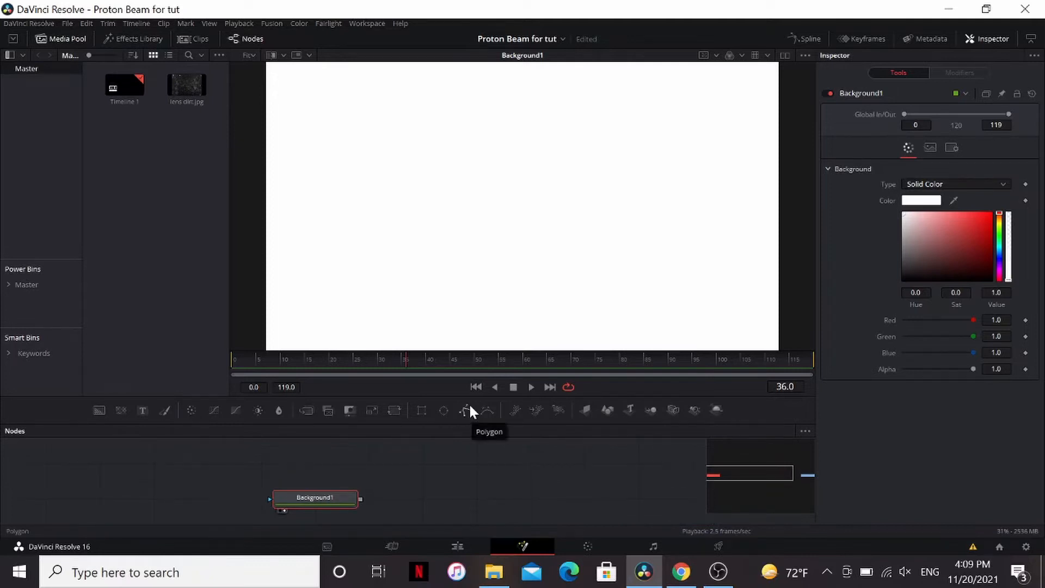
pyautogui.click(465, 410)
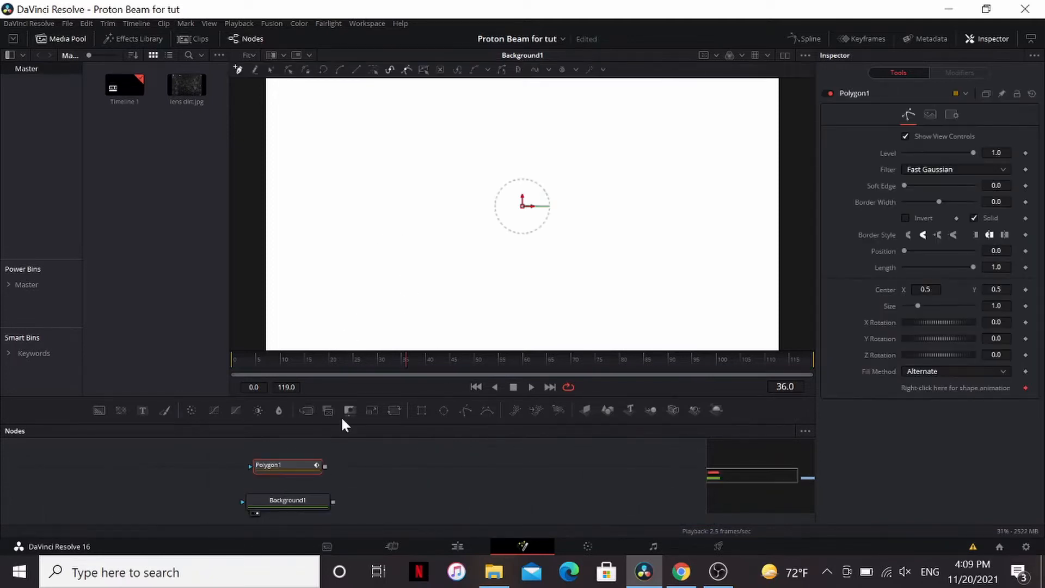
pyautogui.click(287, 499)
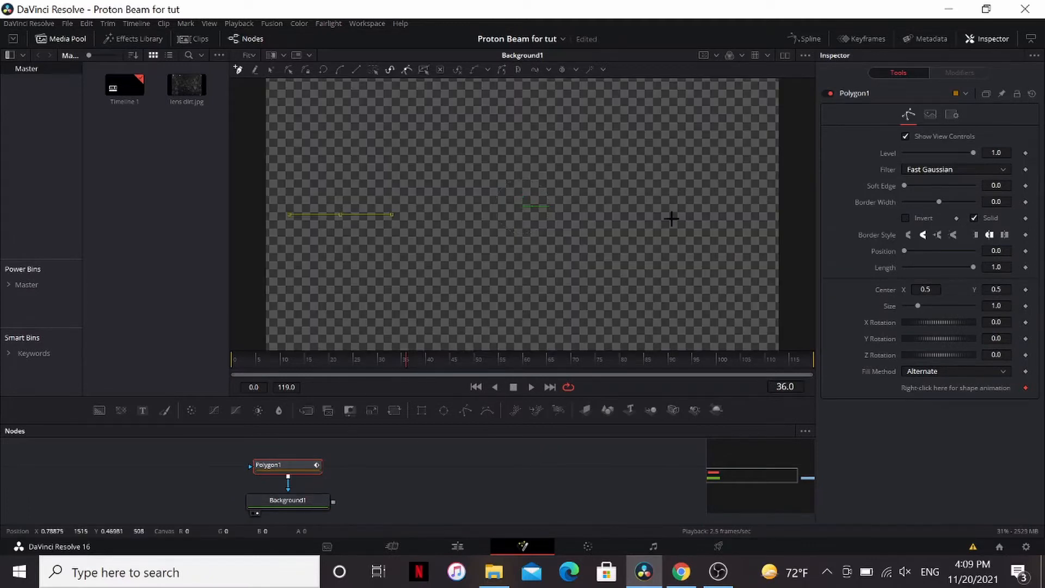
pyautogui.moveTo(393, 215); pyautogui.dragTo(677, 217)
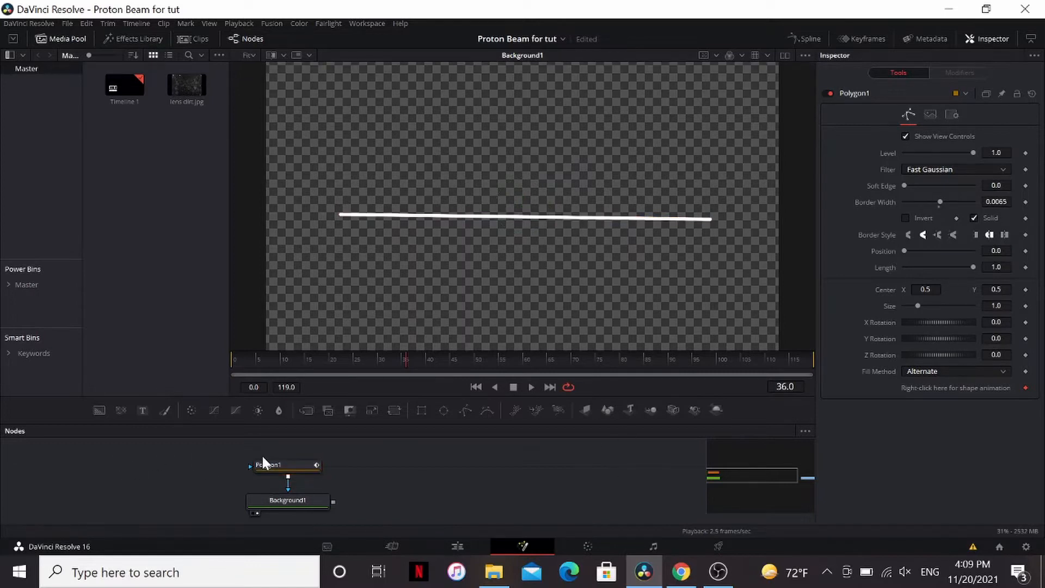
pyautogui.click(285, 464)
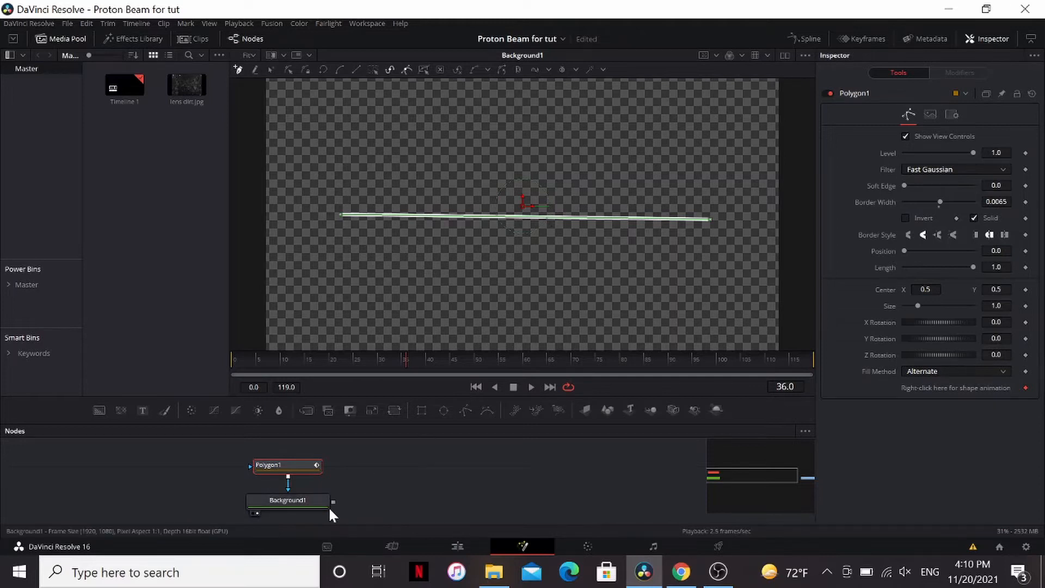
pyautogui.click(288, 500)
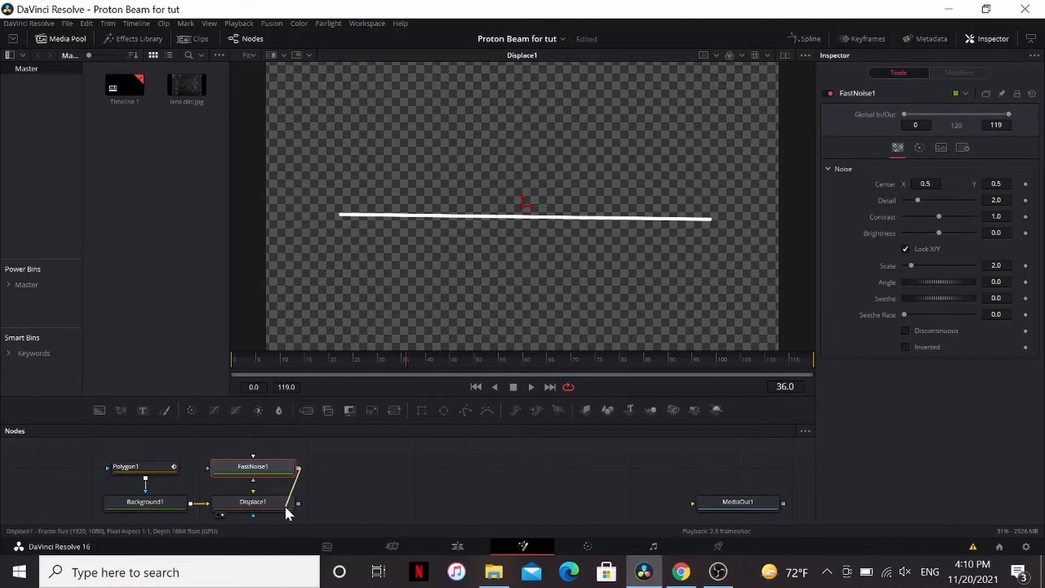
# Set Displace to XY type with X/Y refraction around 0.071.
pyautogui.click(253, 501)
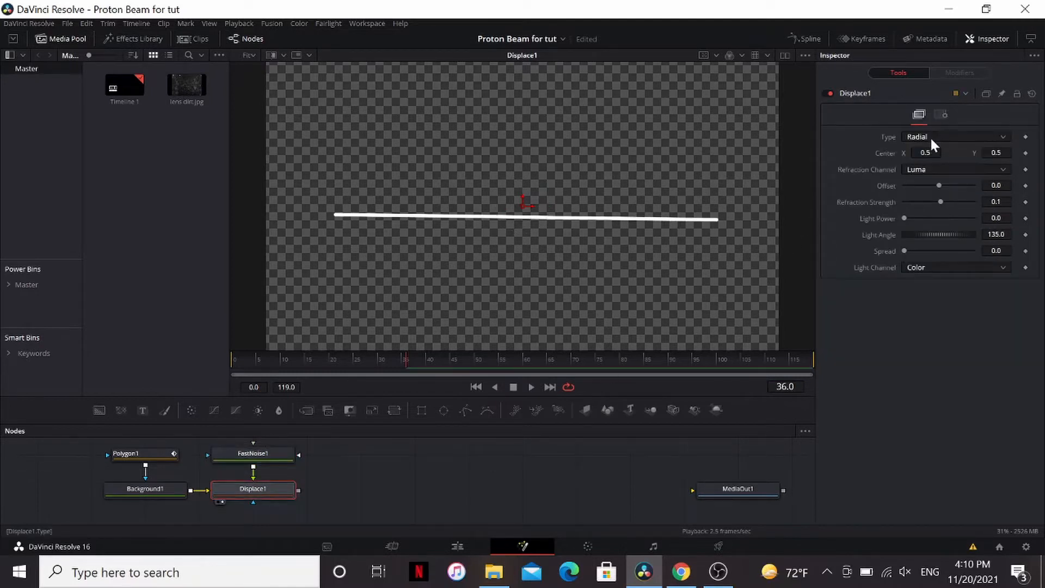
pyautogui.click(954, 137)
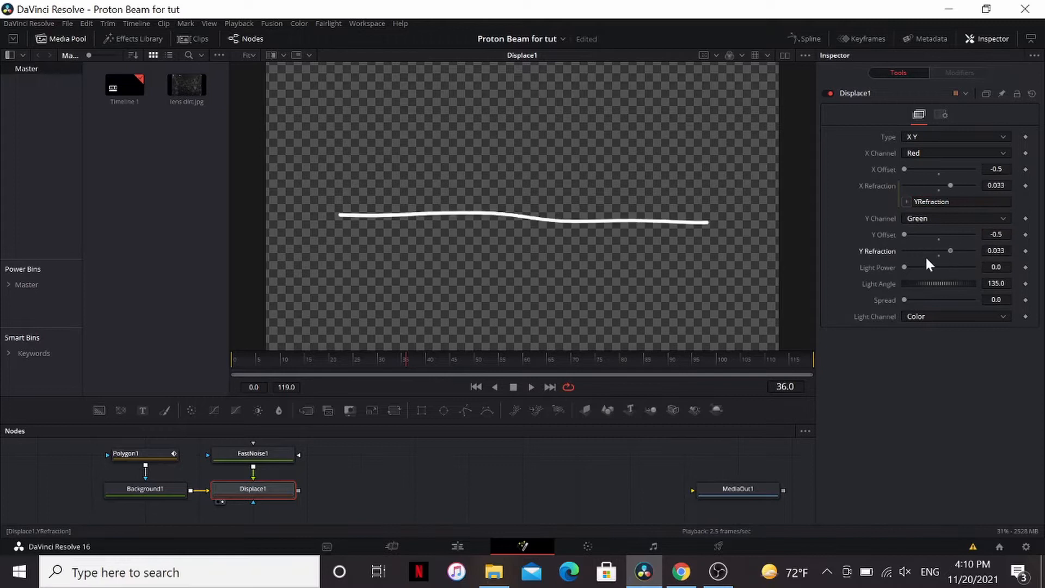
pyautogui.moveTo(950, 251); pyautogui.dragTo(939, 251)
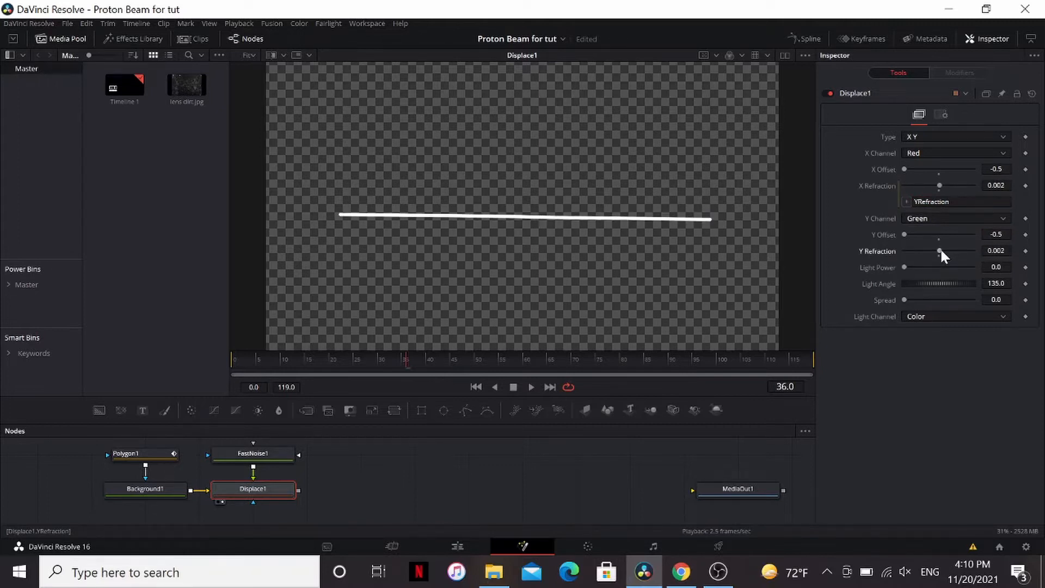
pyautogui.moveTo(939, 252); pyautogui.dragTo(964, 252)
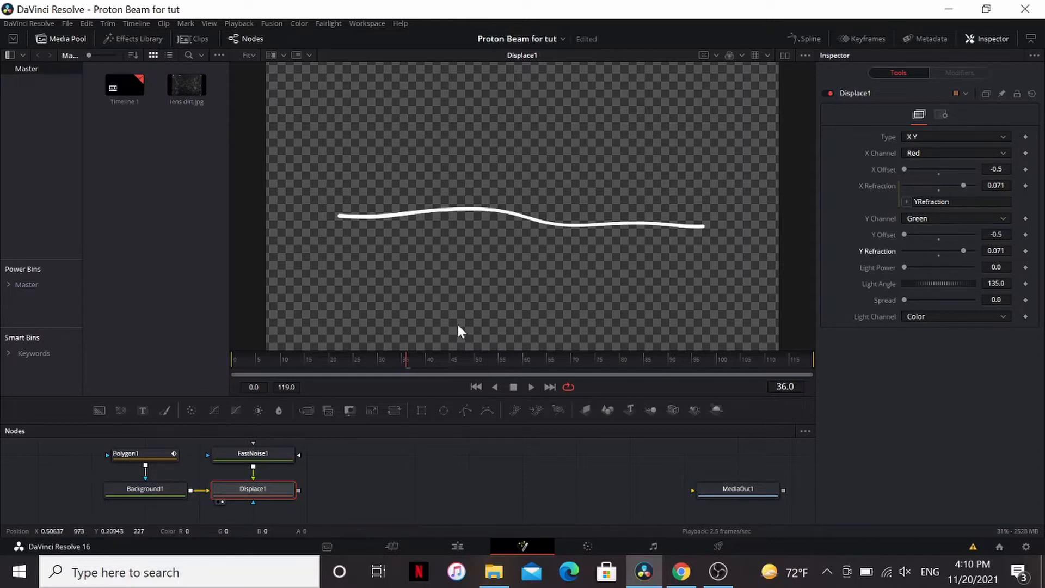
# Give FastNoise a seethe rate of 0.37.
pyautogui.click(252, 466)
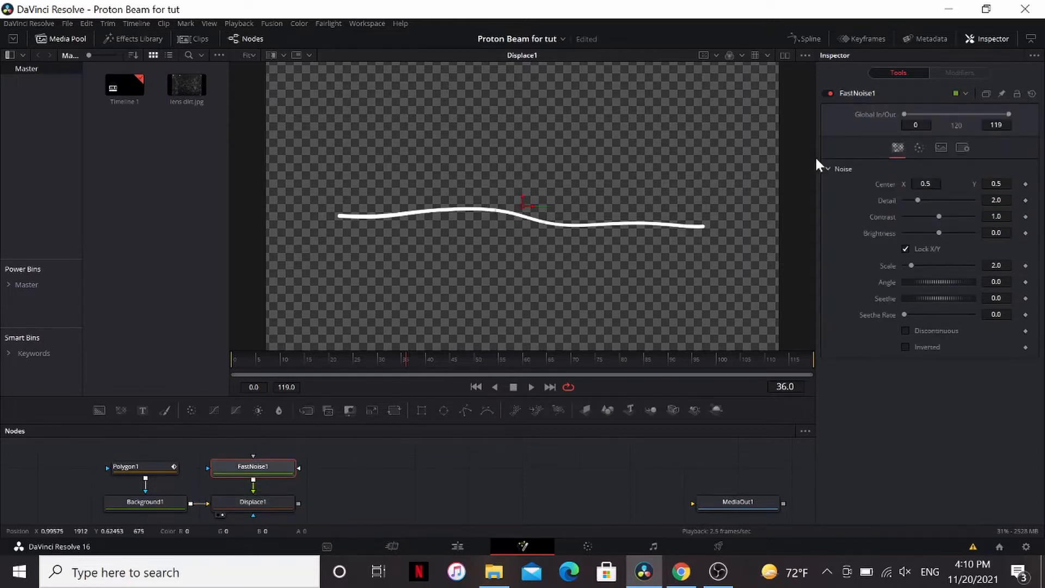
pyautogui.moveTo(906, 315); pyautogui.dragTo(908, 314)
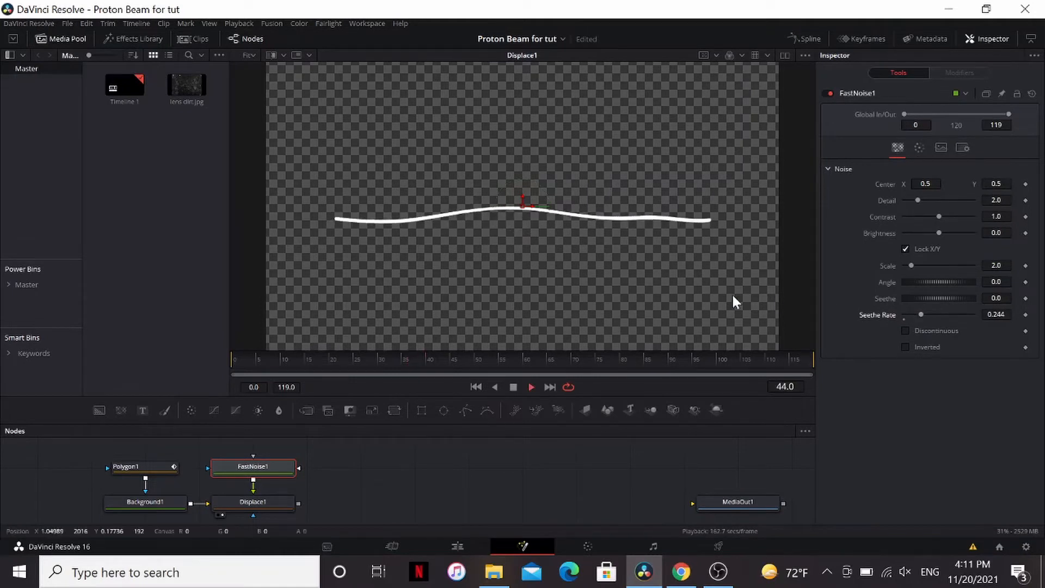
pyautogui.moveTo(921, 314); pyautogui.dragTo(930, 315)
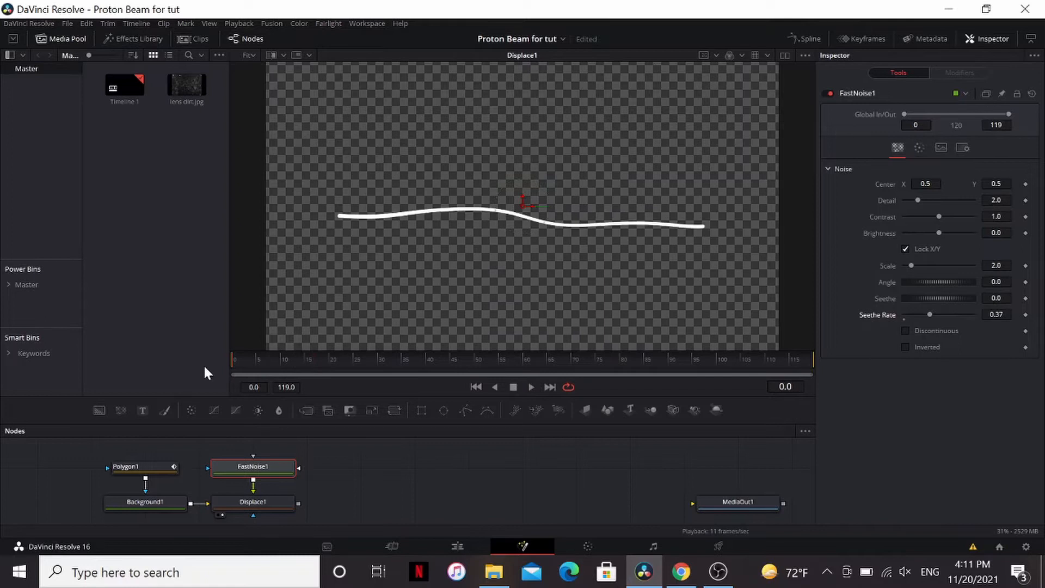
pyautogui.moveTo(277, 473)
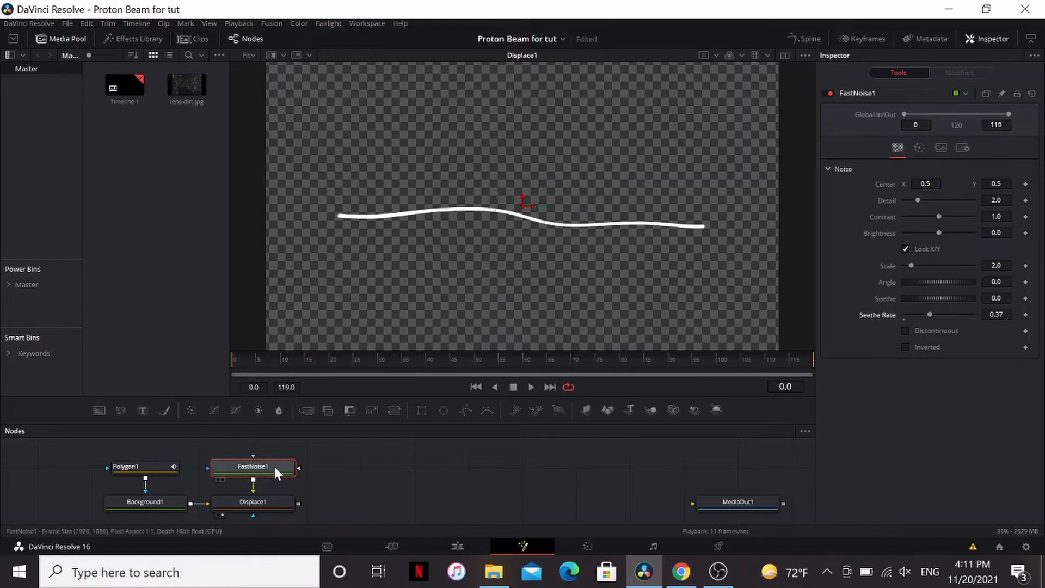
pyautogui.moveTo(277, 473)
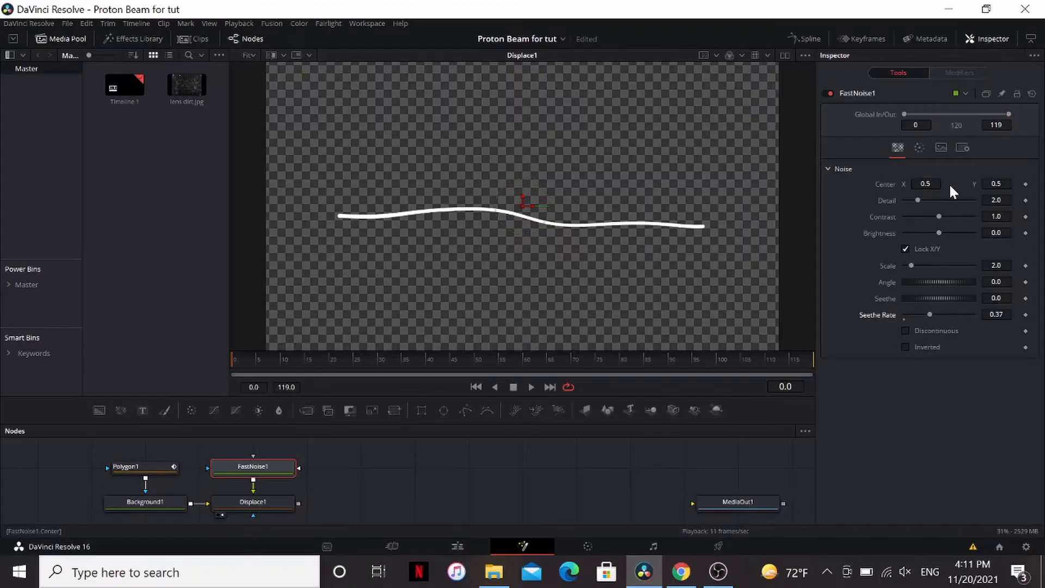
# Drive the noise centre with Point(time/20, 0.5), preview playback, and raise contrast to 1.7.
pyautogui.moveTo(526, 200); pyautogui.dragTo(323, 203)
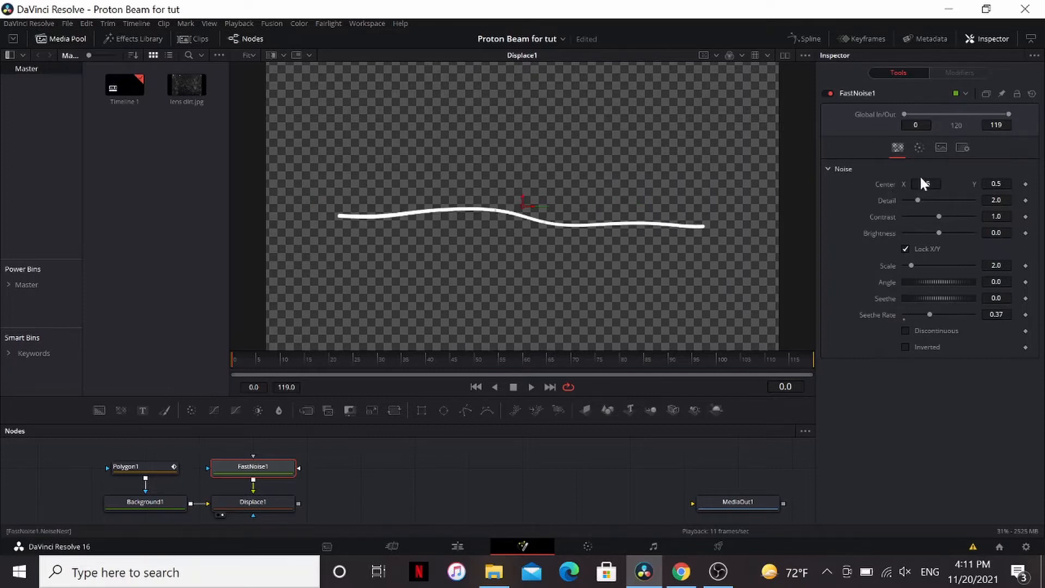
pyautogui.click(926, 185)
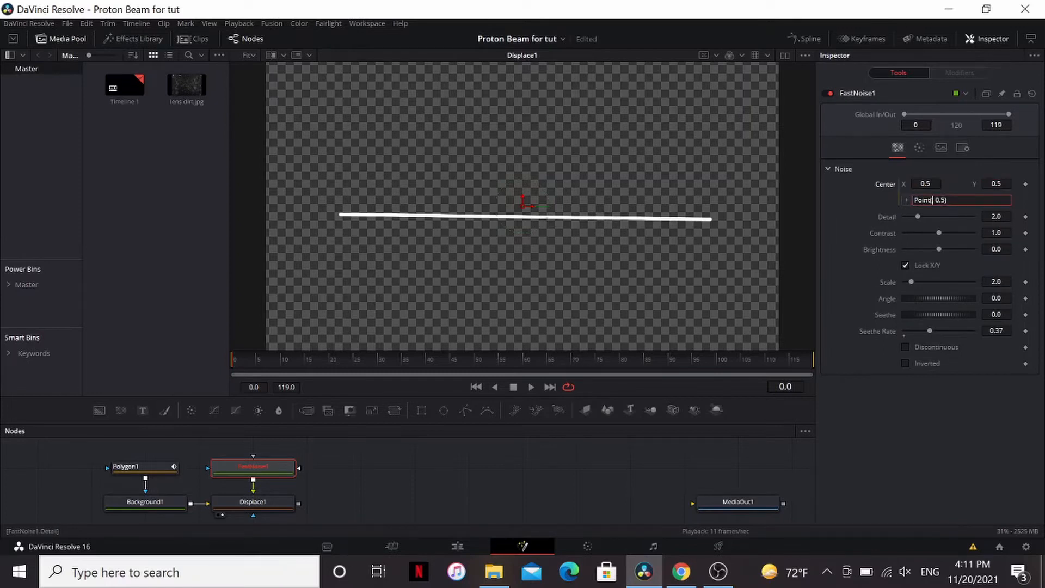
pyautogui.write('time/20,')
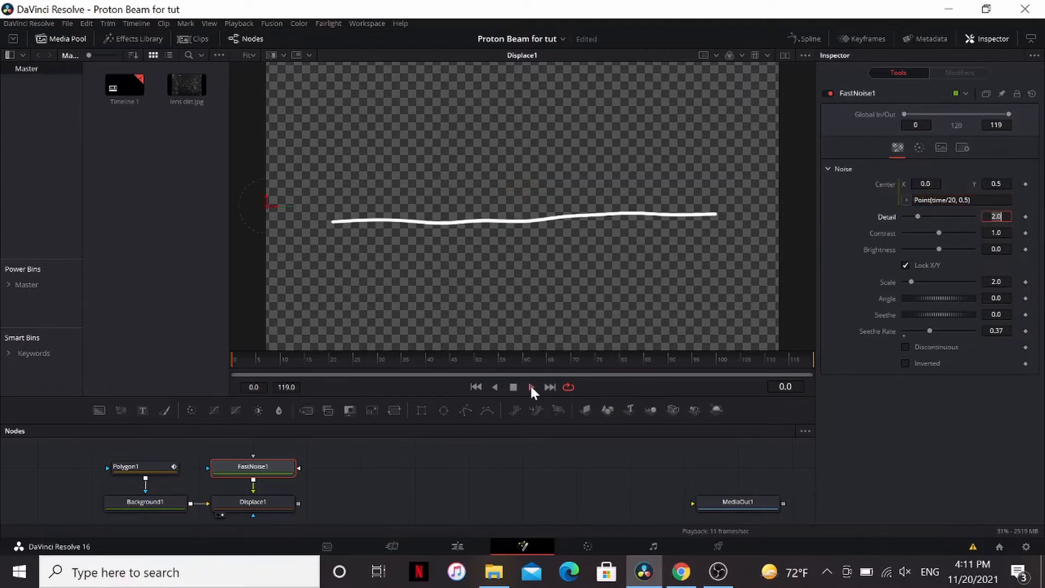
pyautogui.click(532, 387)
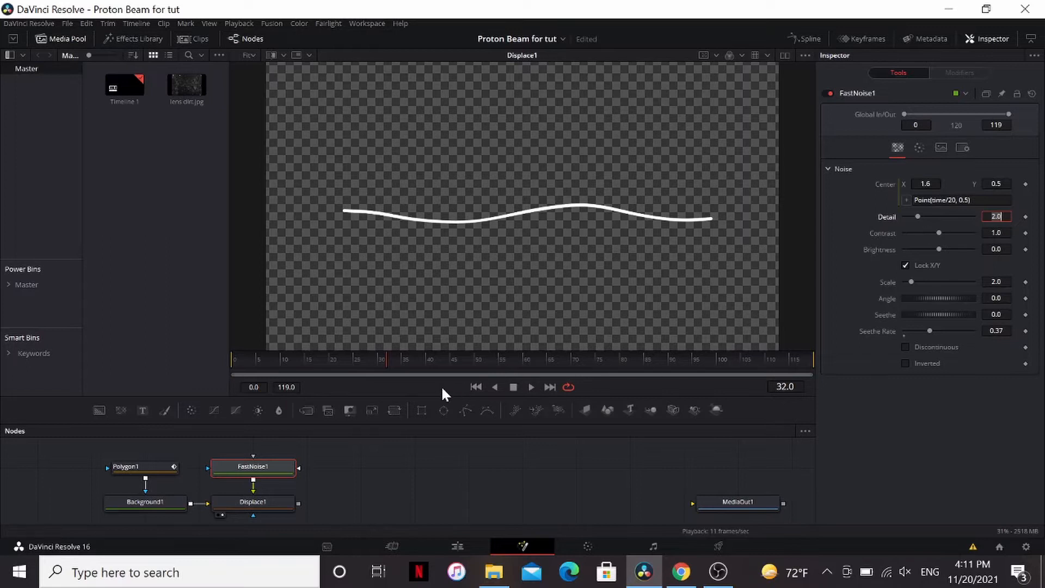
pyautogui.moveTo(940, 233); pyautogui.dragTo(942, 232)
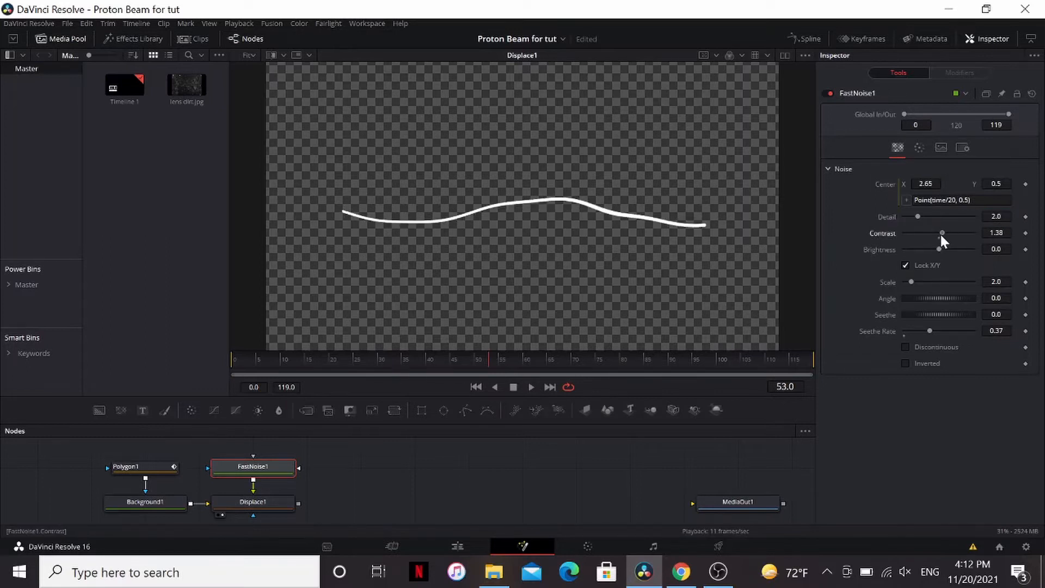
pyautogui.moveTo(942, 232); pyautogui.dragTo(945, 232)
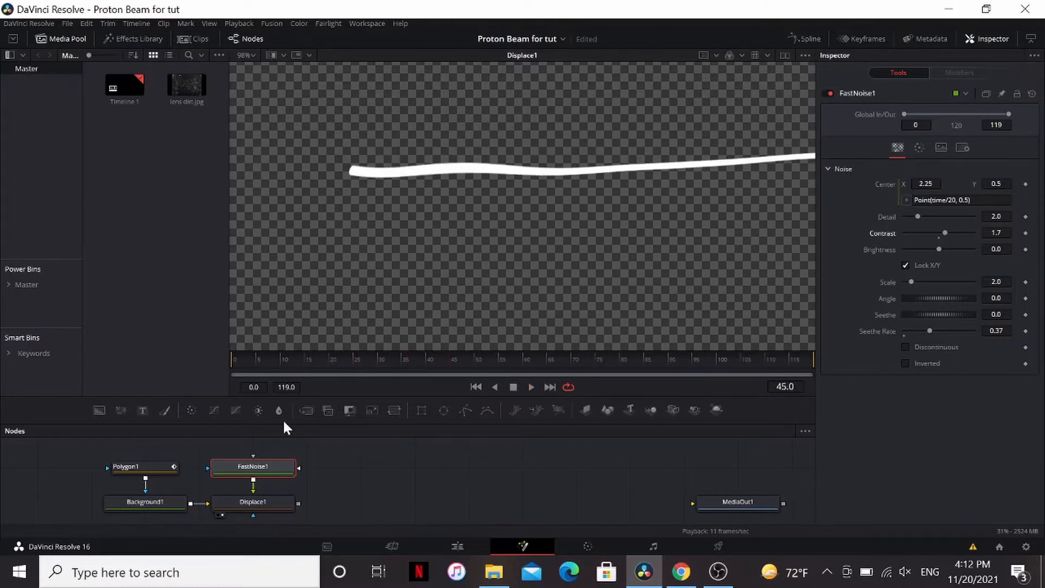
pyautogui.moveTo(421, 410)
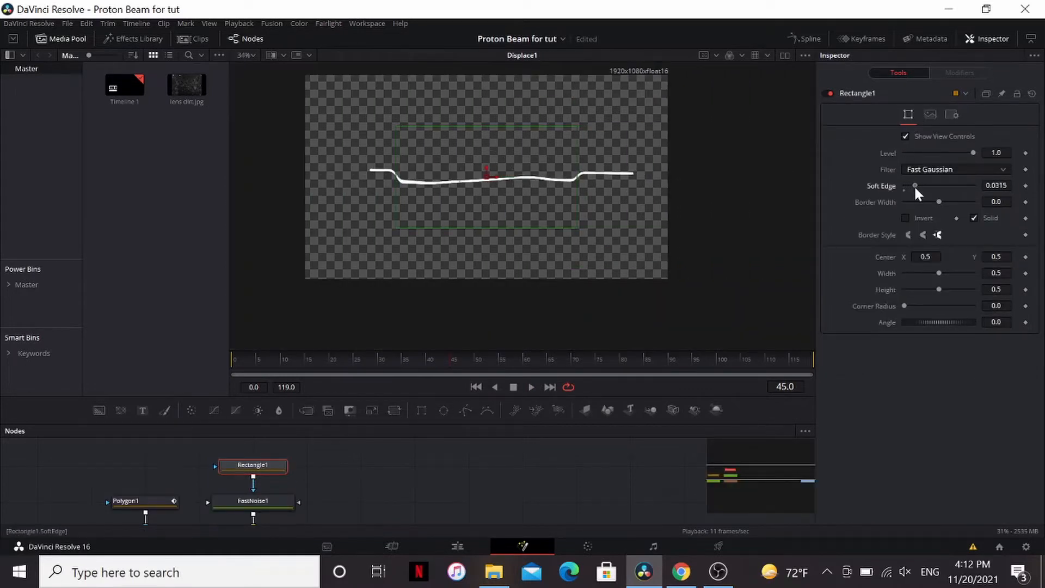
# Soften and widen the noise's rectangle mask, raise contrast to about 3.03, and stop playback.
pyautogui.moveTo(915, 185); pyautogui.dragTo(930, 185)
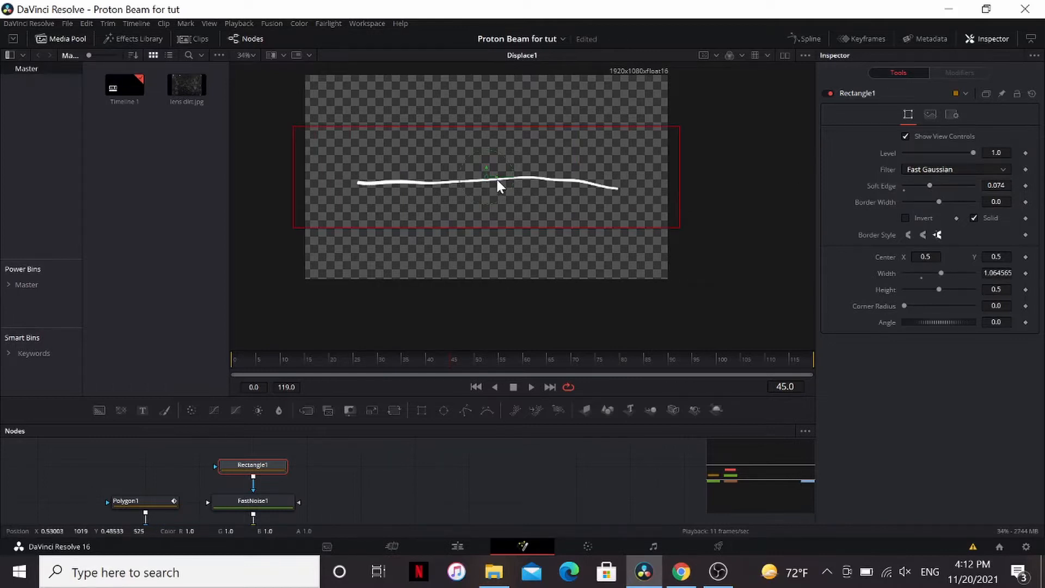
pyautogui.moveTo(487, 176); pyautogui.dragTo(591, 176)
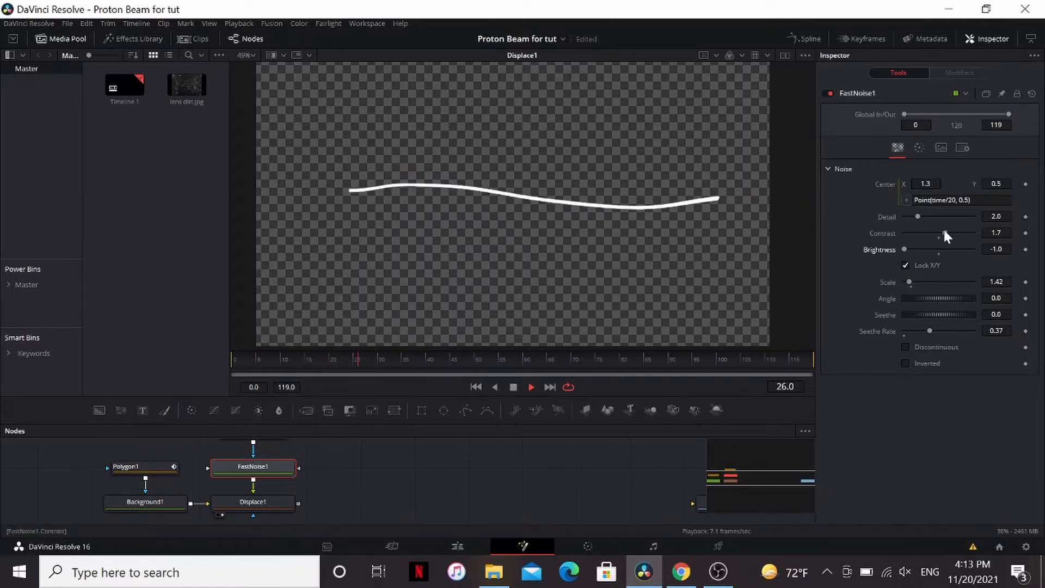
pyautogui.moveTo(926, 232); pyautogui.dragTo(957, 233)
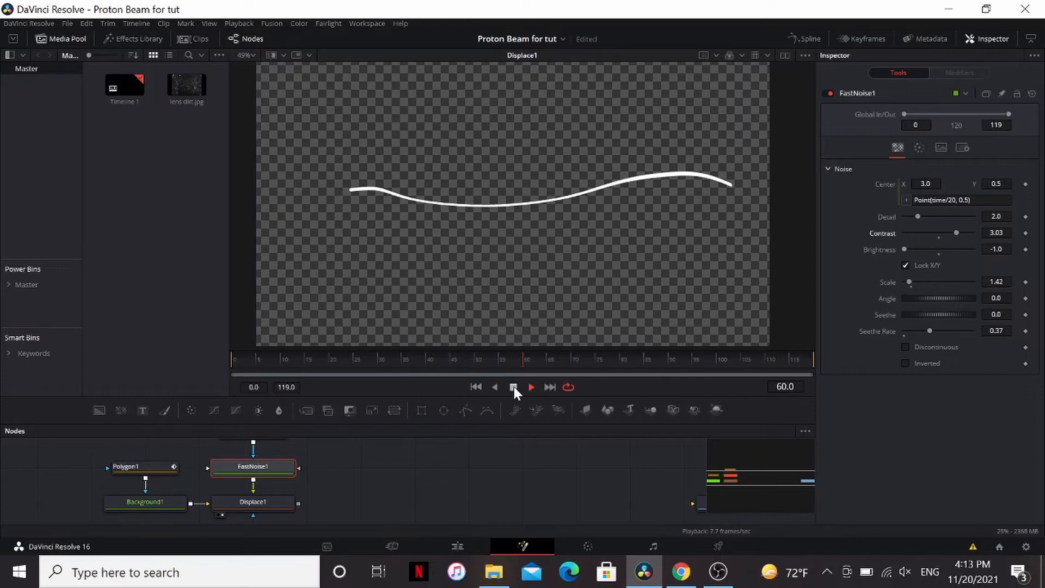
pyautogui.click(202, 479)
pyautogui.write('disp')
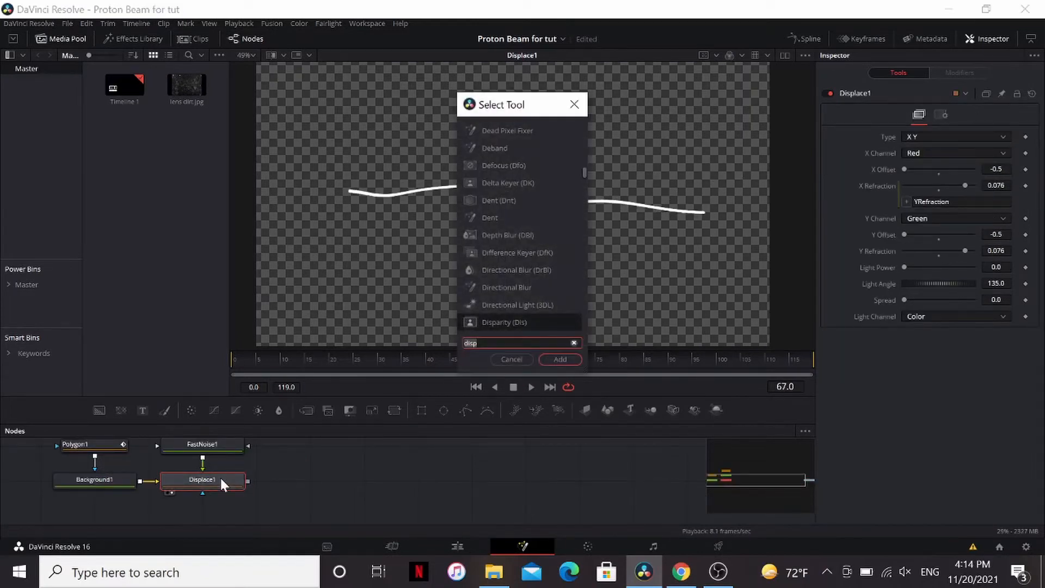
# Add an orange XGlow after the displacement.
pyautogui.click(572, 342)
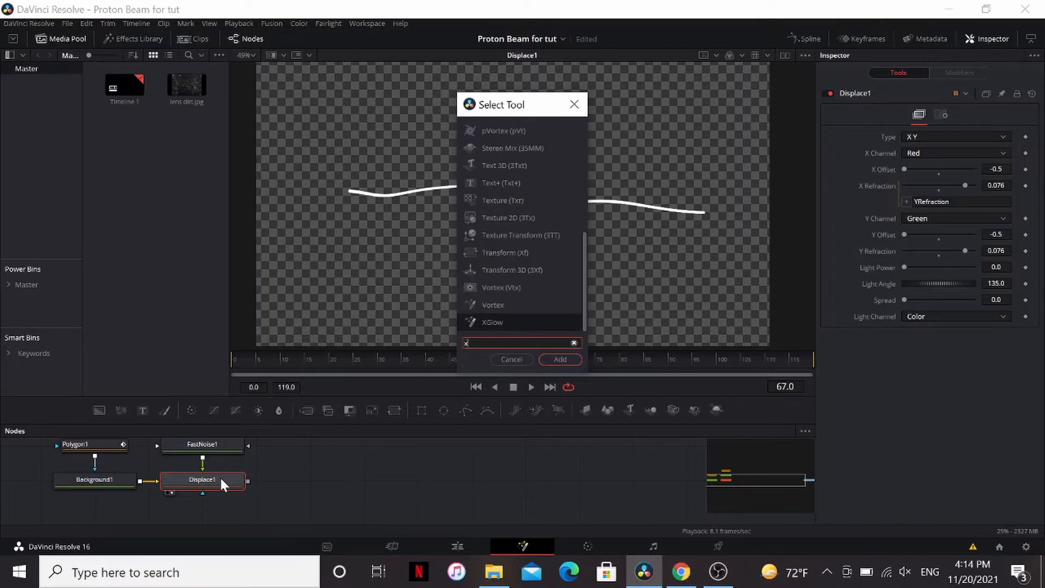
pyautogui.click(559, 359)
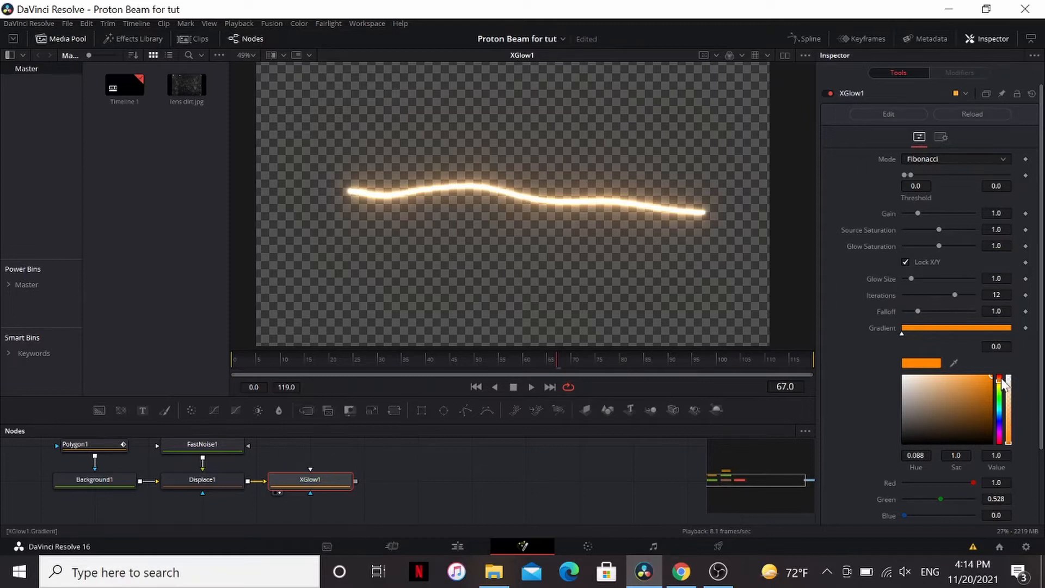
pyautogui.click(95, 479)
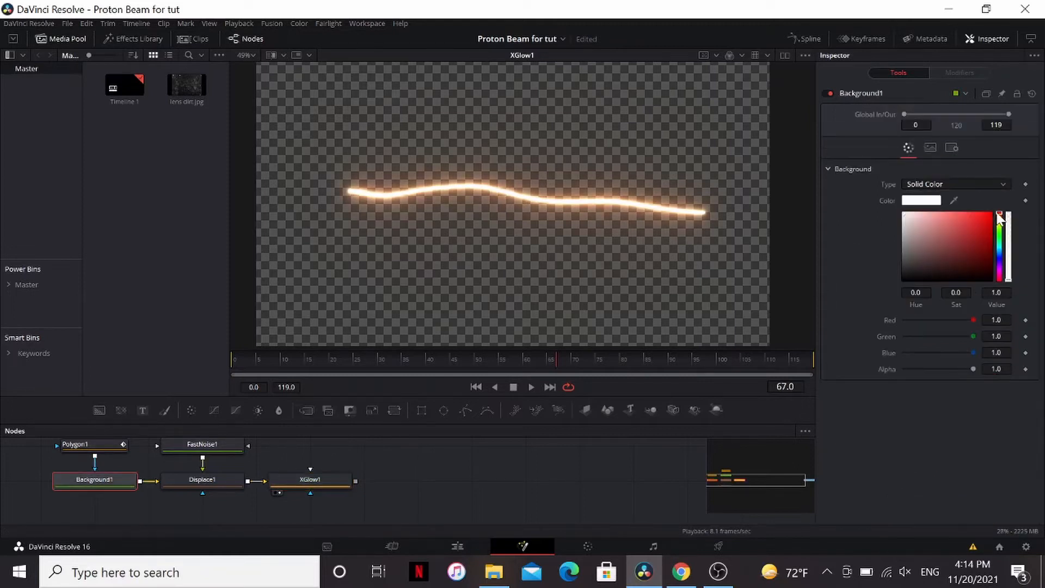
pyautogui.click(979, 225)
pyautogui.write('tnt')
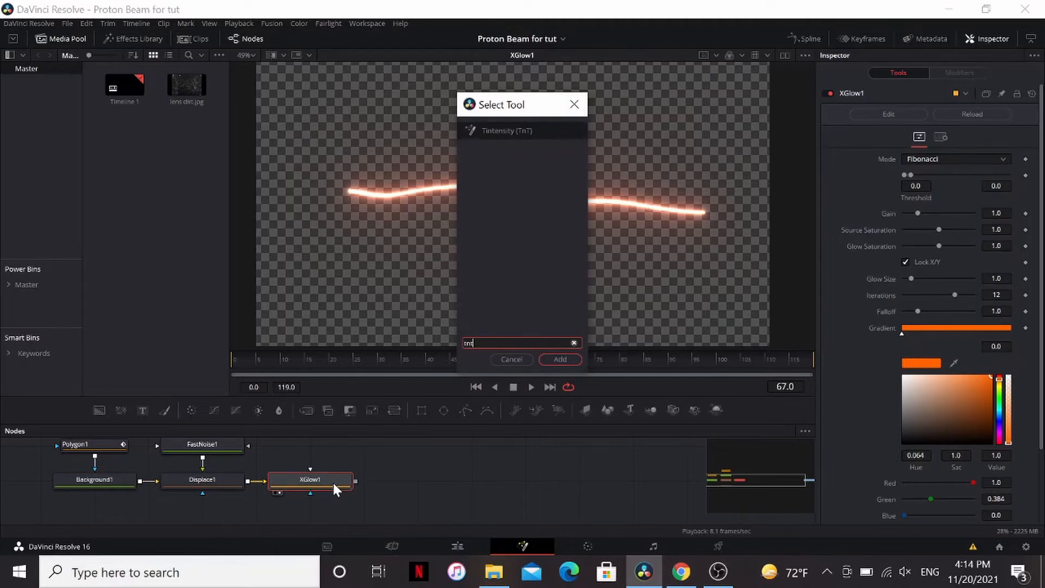
# Add Tintensity after the glow and lower its post-gain to about 0.61.
pyautogui.click(559, 359)
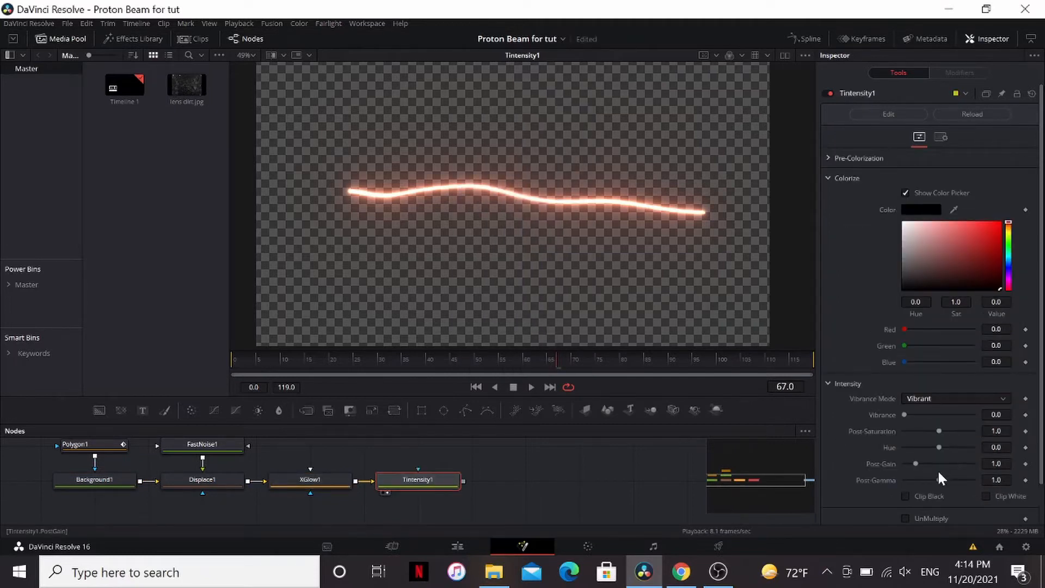
pyautogui.moveTo(940, 464); pyautogui.dragTo(915, 464)
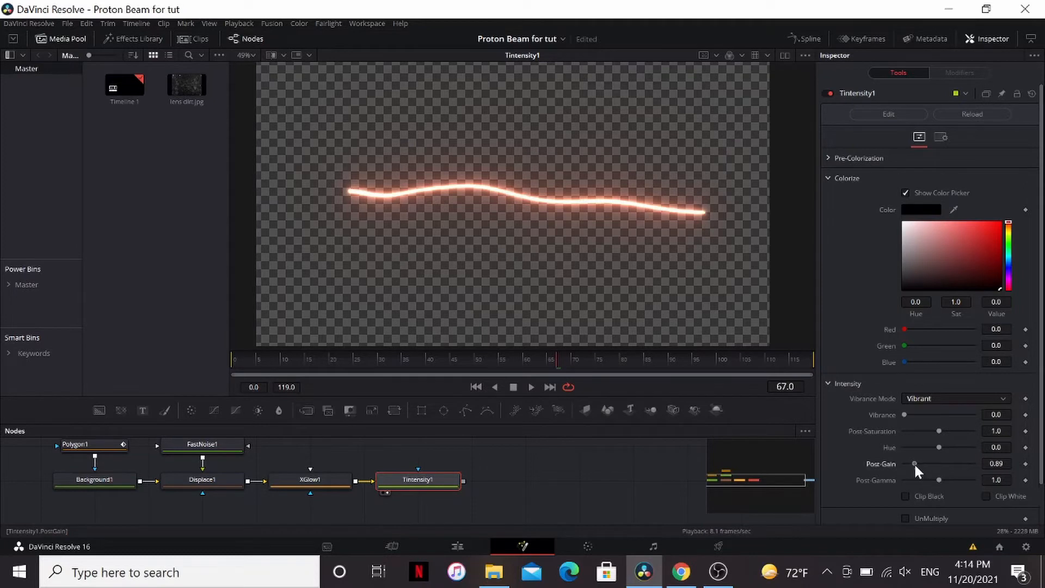
pyautogui.moveTo(915, 464); pyautogui.dragTo(915, 464)
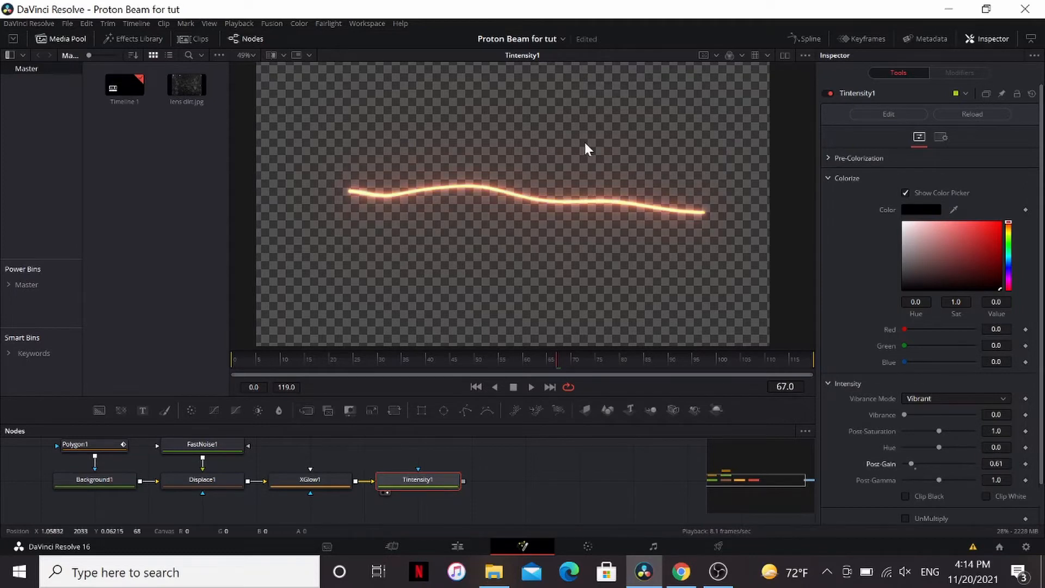
pyautogui.moveTo(922, 432); pyautogui.dragTo(947, 432)
pyautogui.write('tnt')
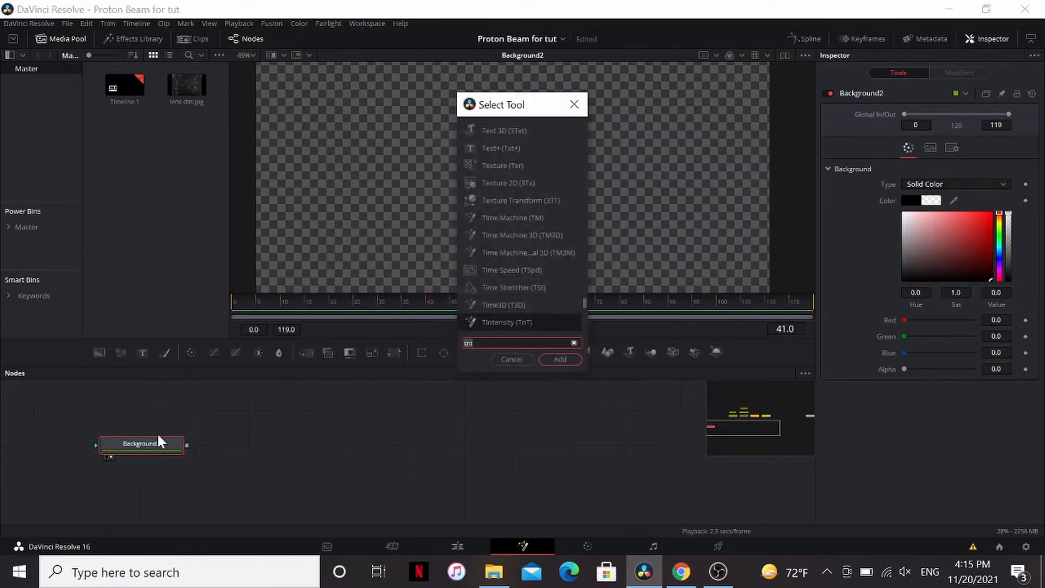
# Add POC Blitz FX Lite and drag its start and stop handles along the beam.
pyautogui.click(559, 359)
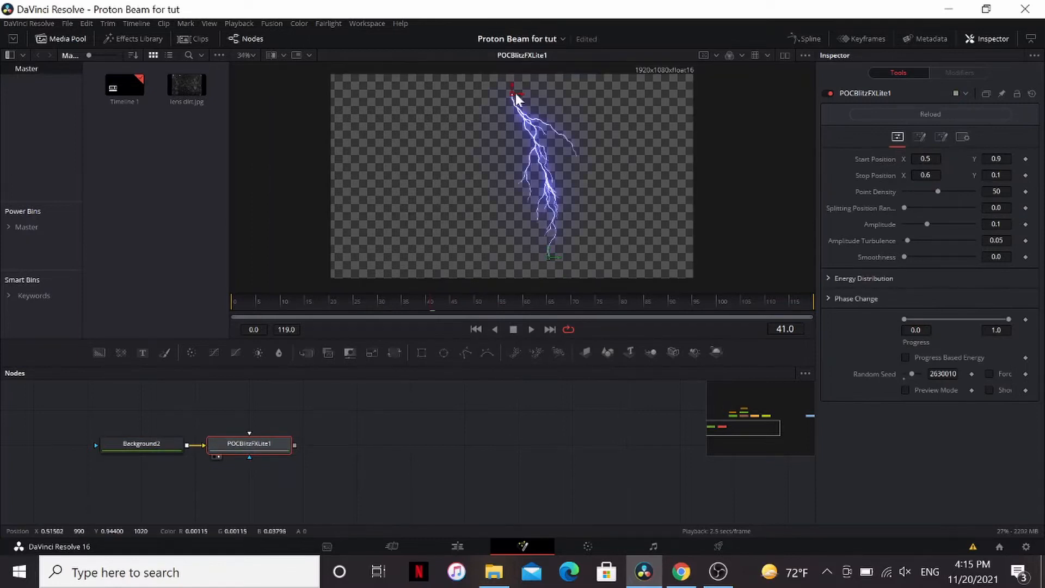
pyautogui.moveTo(520, 93); pyautogui.dragTo(432, 158)
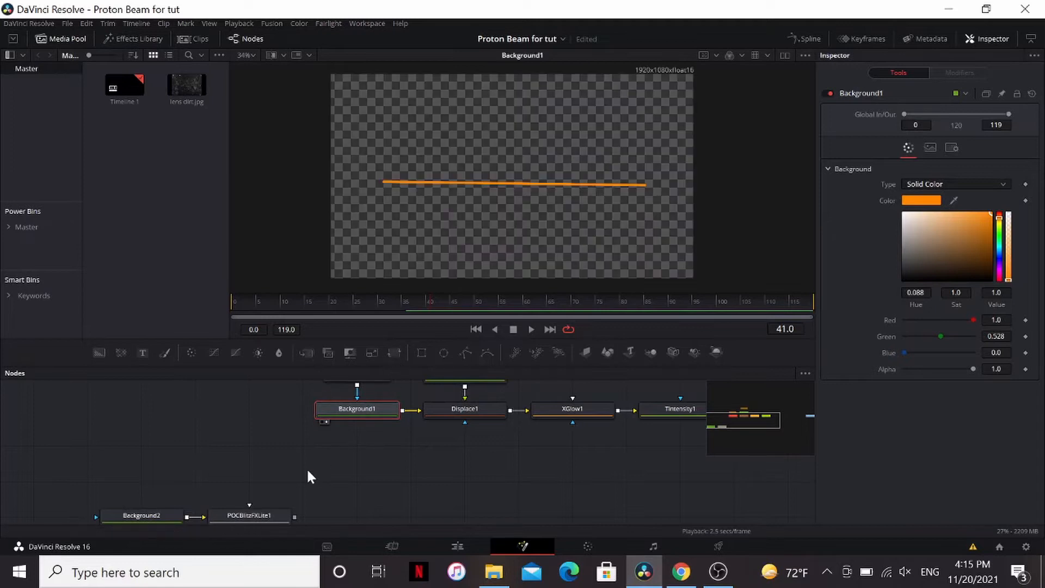
pyautogui.click(249, 489)
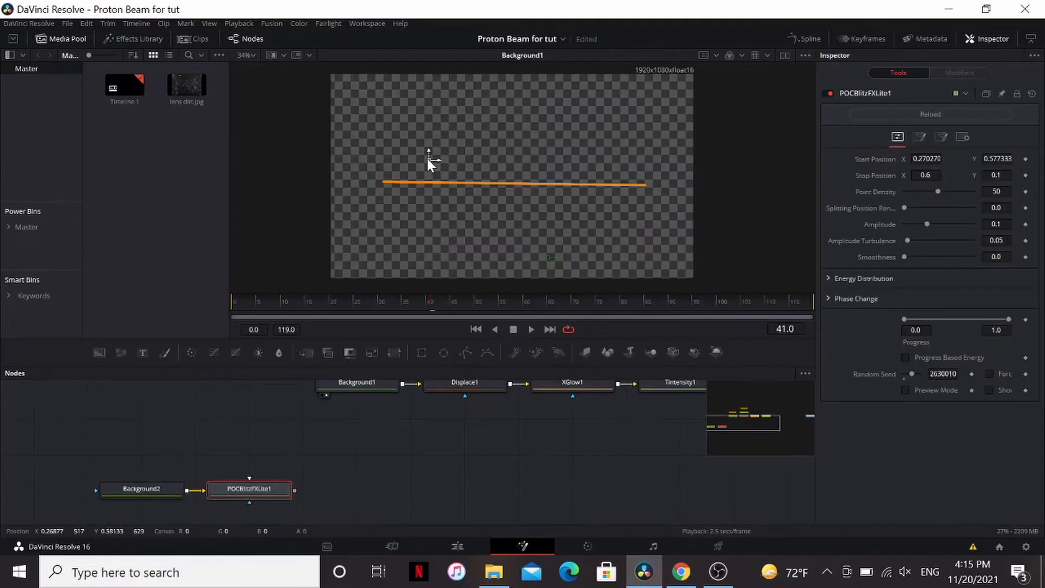
pyautogui.moveTo(430, 160); pyautogui.dragTo(383, 181)
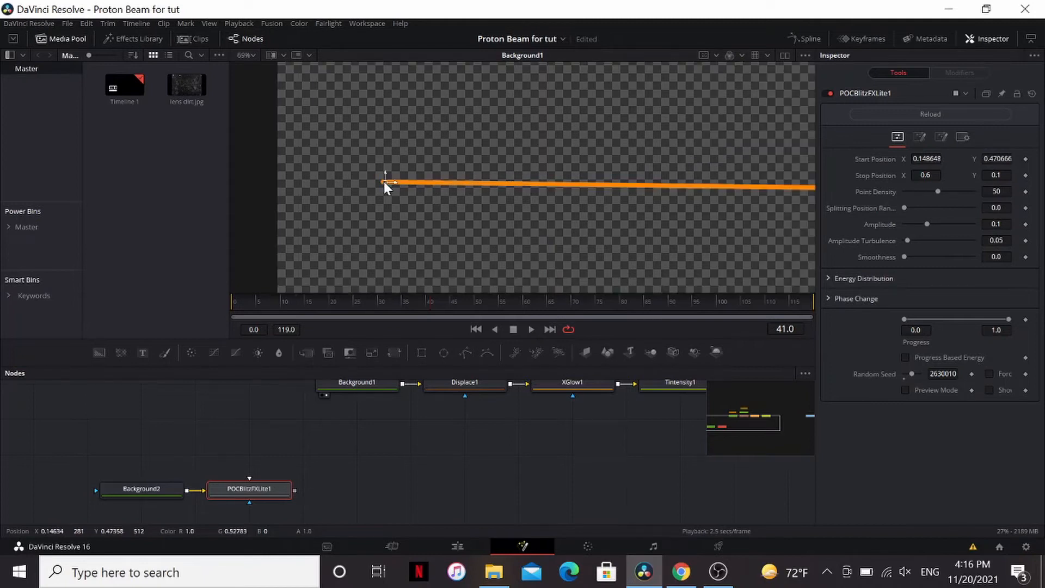
pyautogui.moveTo(385, 184); pyautogui.dragTo(297, 181)
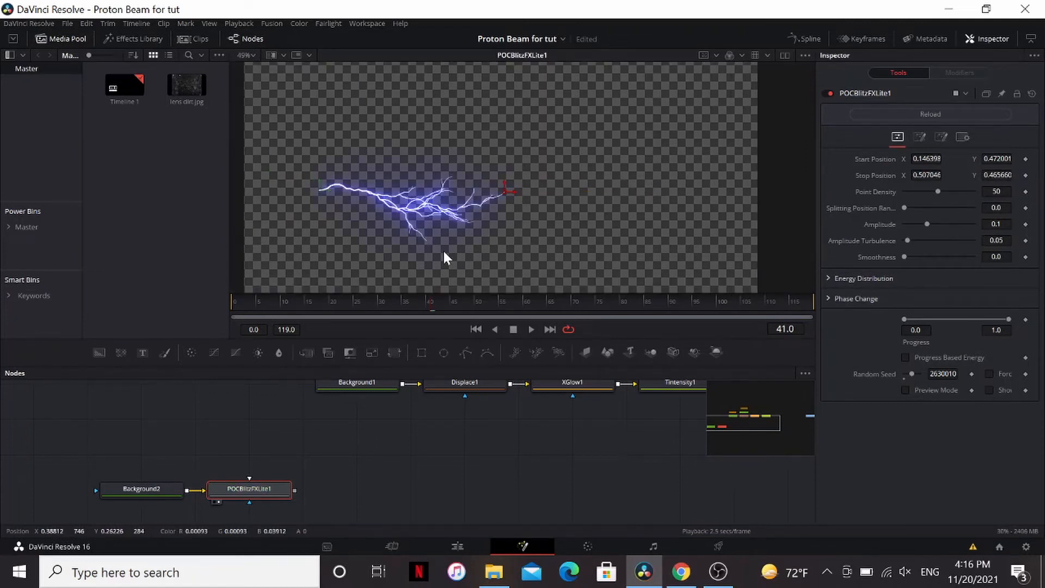
# Turn off the lightning's exponential glow and shrink branch length to nearly zero.
pyautogui.click(918, 138)
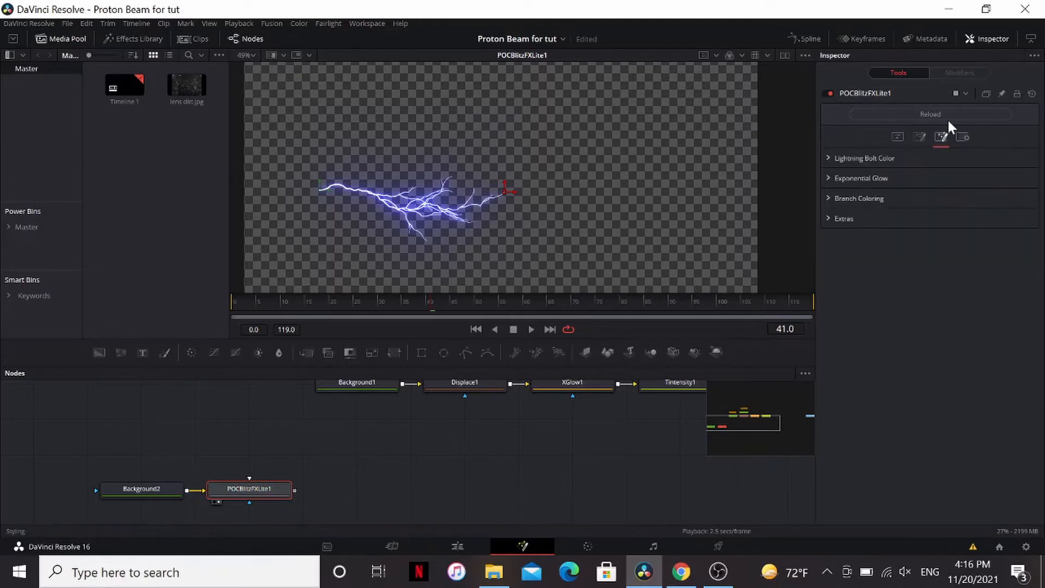
pyautogui.click(861, 178)
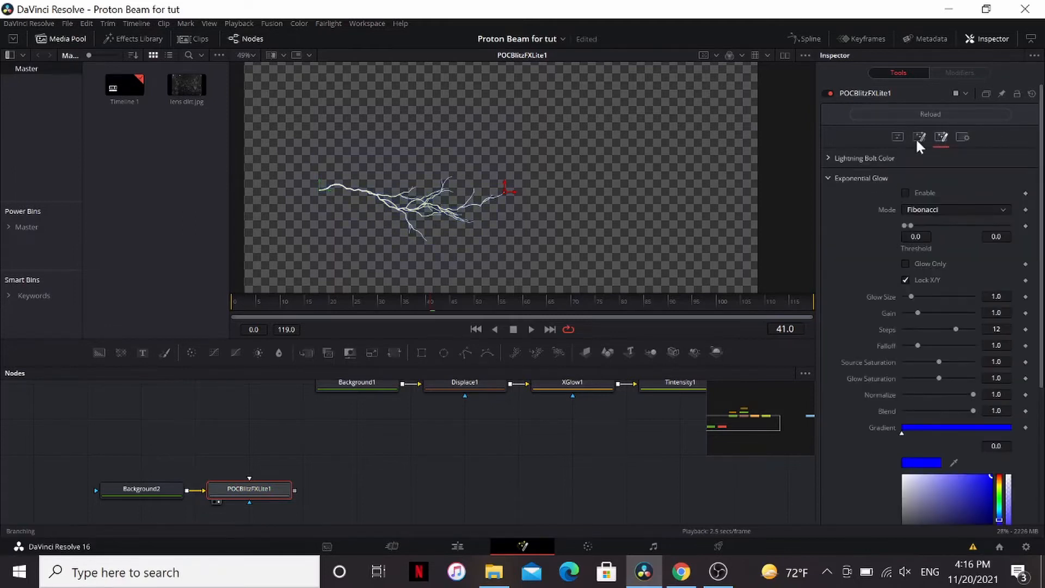
pyautogui.click(921, 137)
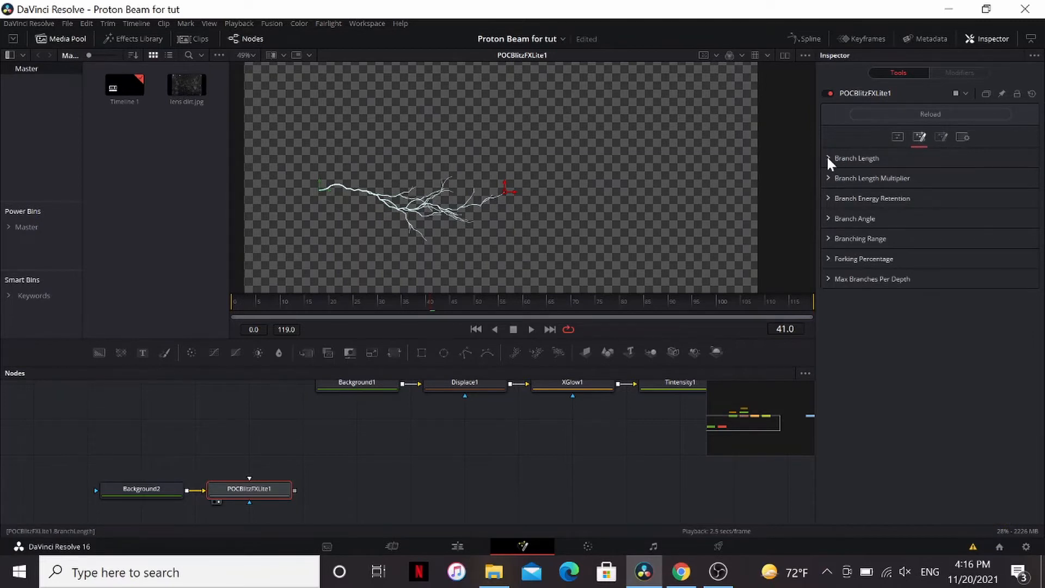
pyautogui.click(829, 158)
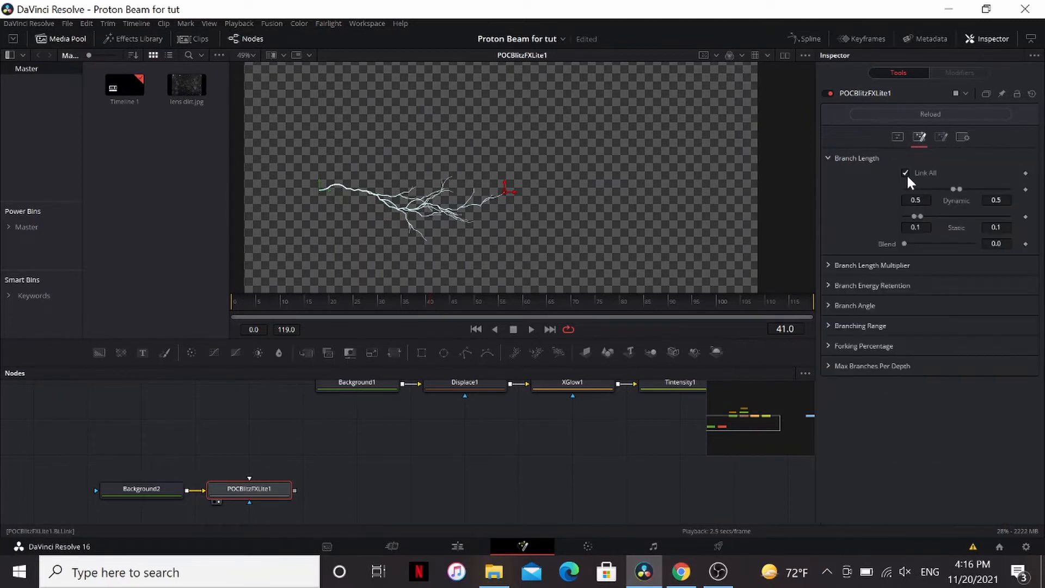
pyautogui.moveTo(959, 189); pyautogui.dragTo(905, 189)
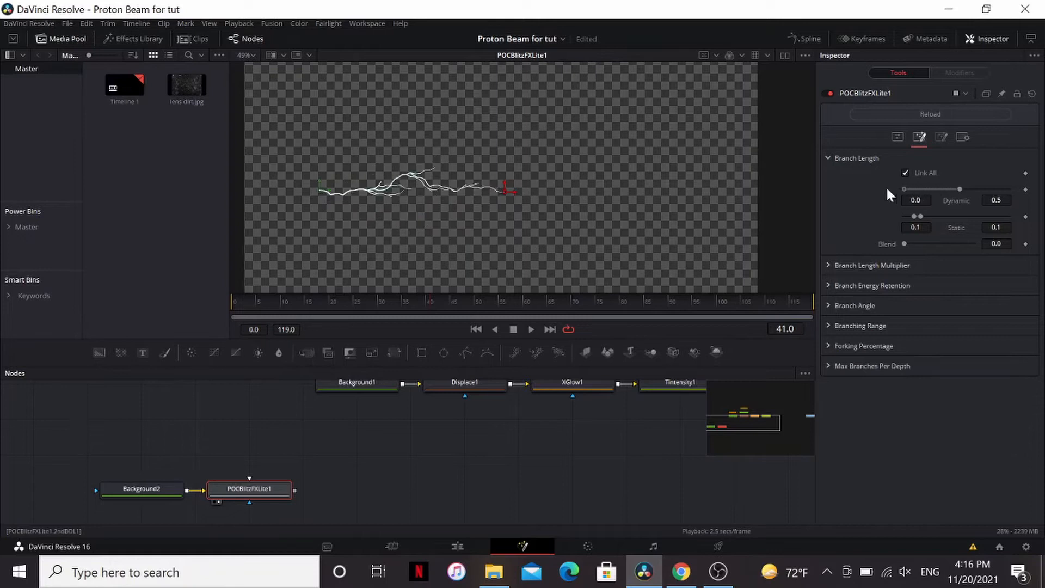
pyautogui.moveTo(960, 190); pyautogui.dragTo(933, 189)
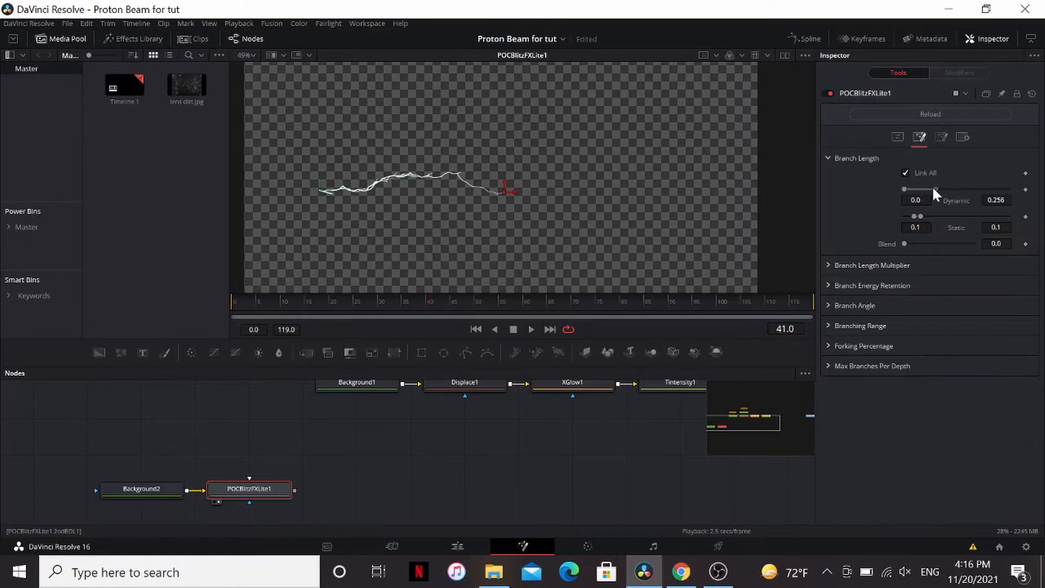
pyautogui.moveTo(935, 189); pyautogui.dragTo(909, 190)
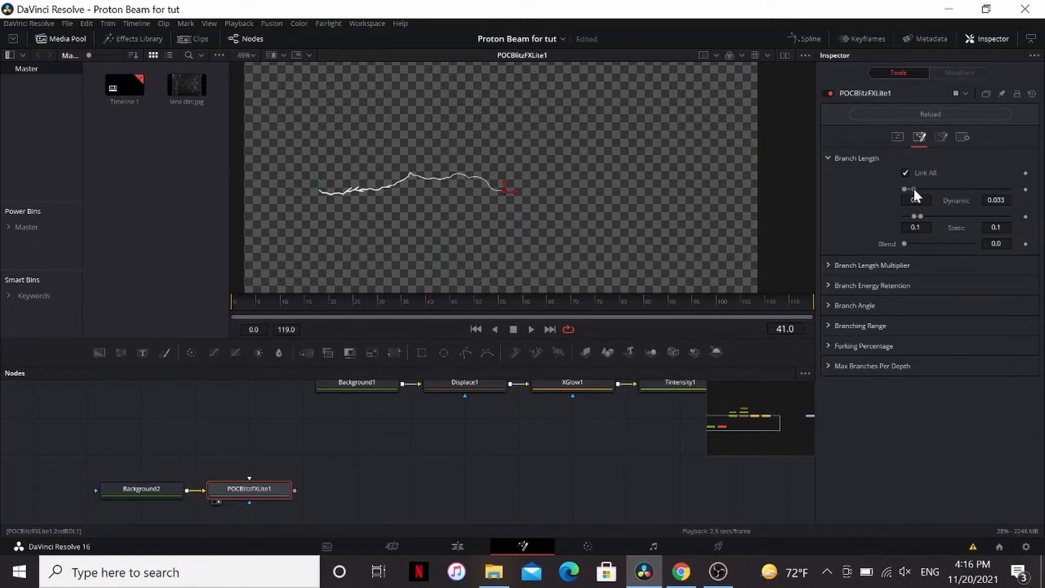
# Set lightning energy falloff to 0 and flatten the bolt's amplitude.
pyautogui.click(898, 137)
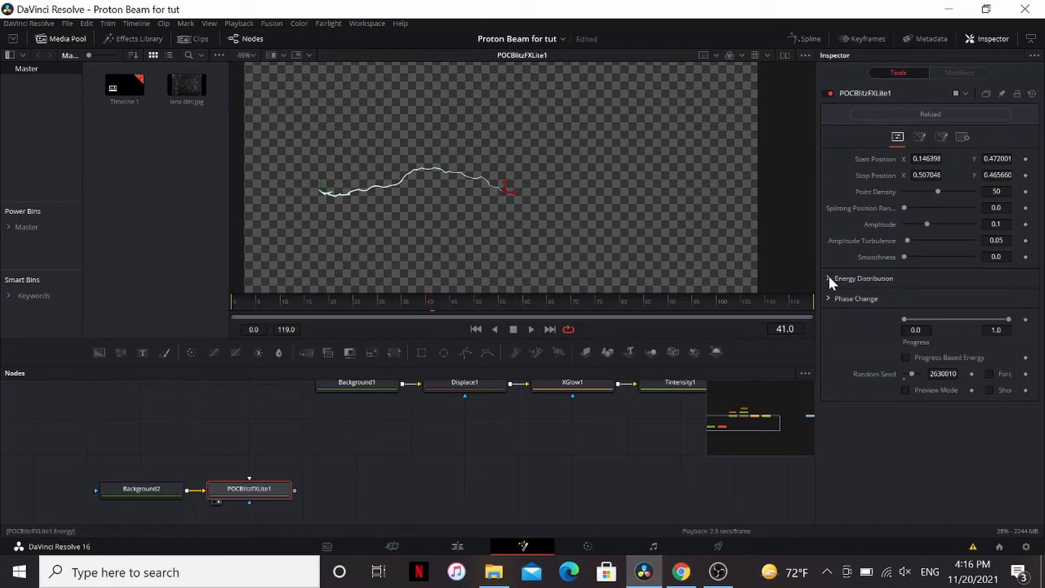
pyautogui.click(828, 278)
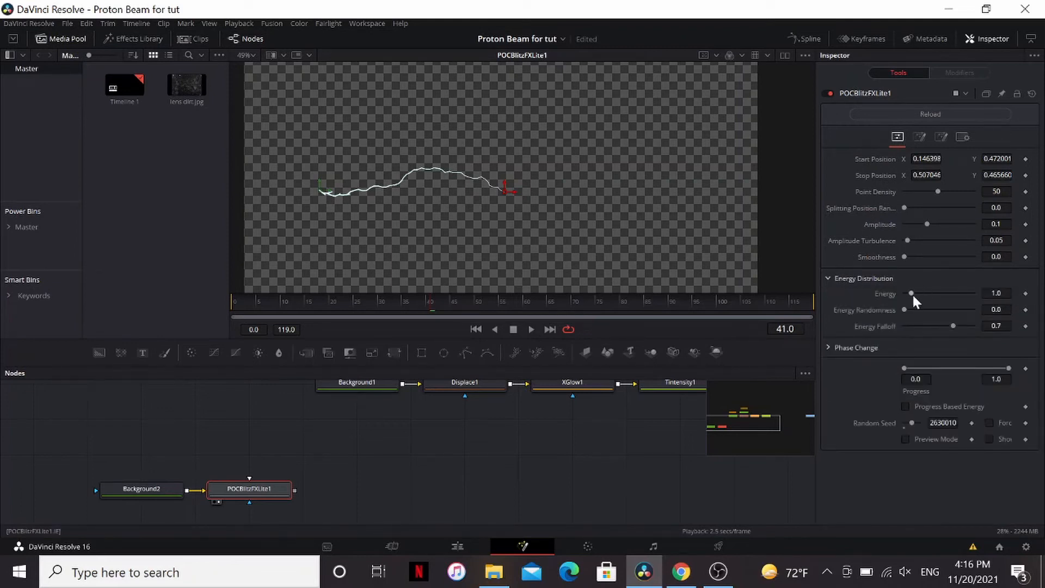
pyautogui.moveTo(952, 326); pyautogui.dragTo(935, 326)
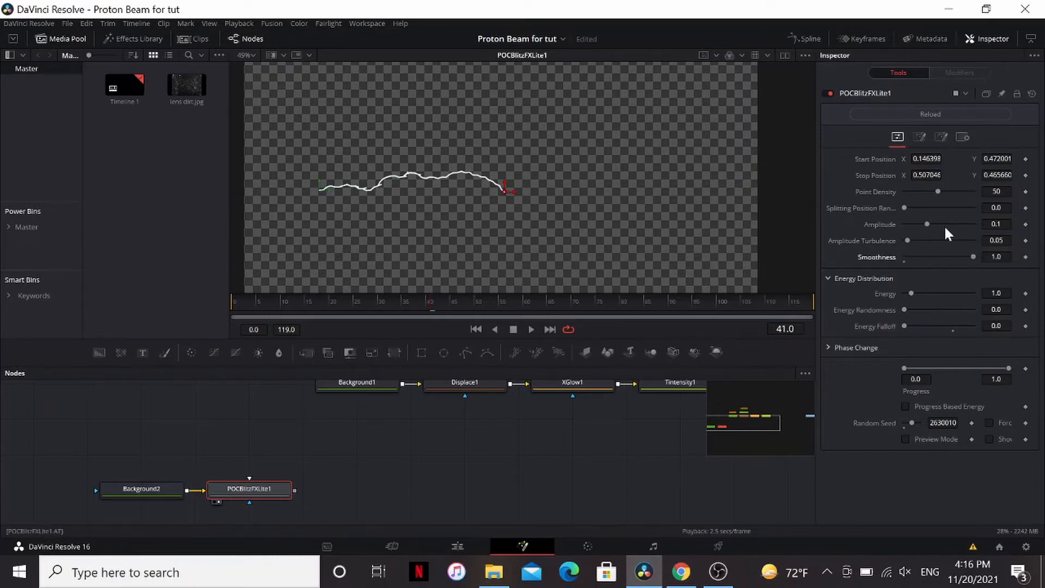
pyautogui.moveTo(927, 241); pyautogui.dragTo(944, 240)
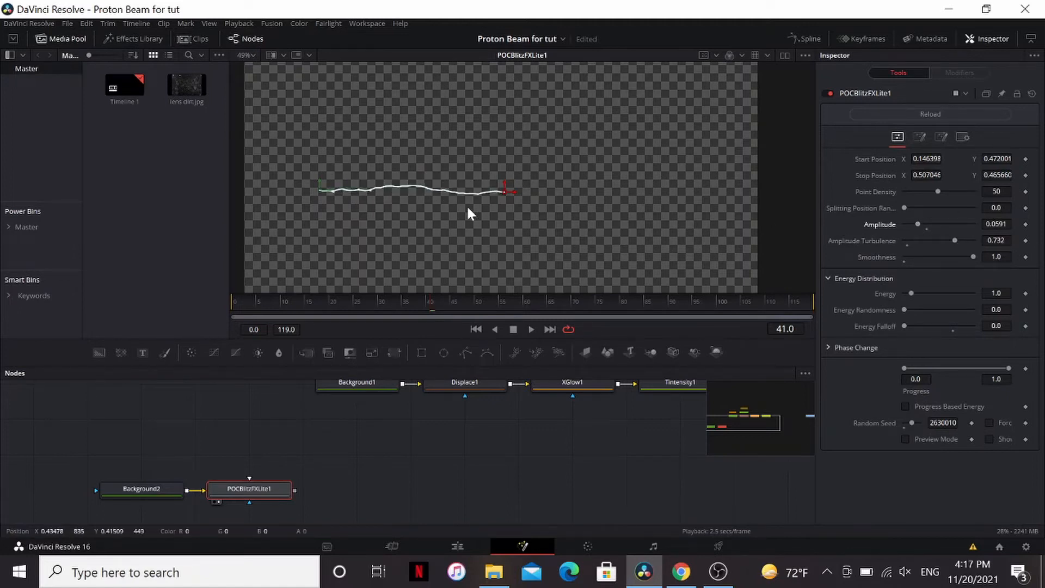
pyautogui.moveTo(918, 224); pyautogui.dragTo(916, 224)
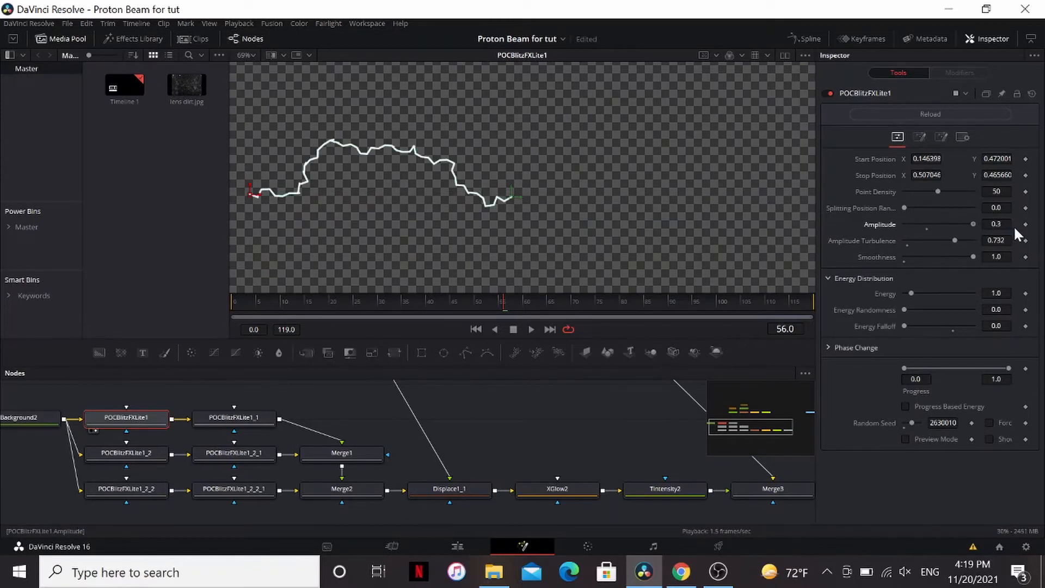
pyautogui.moveTo(927, 224); pyautogui.dragTo(905, 223)
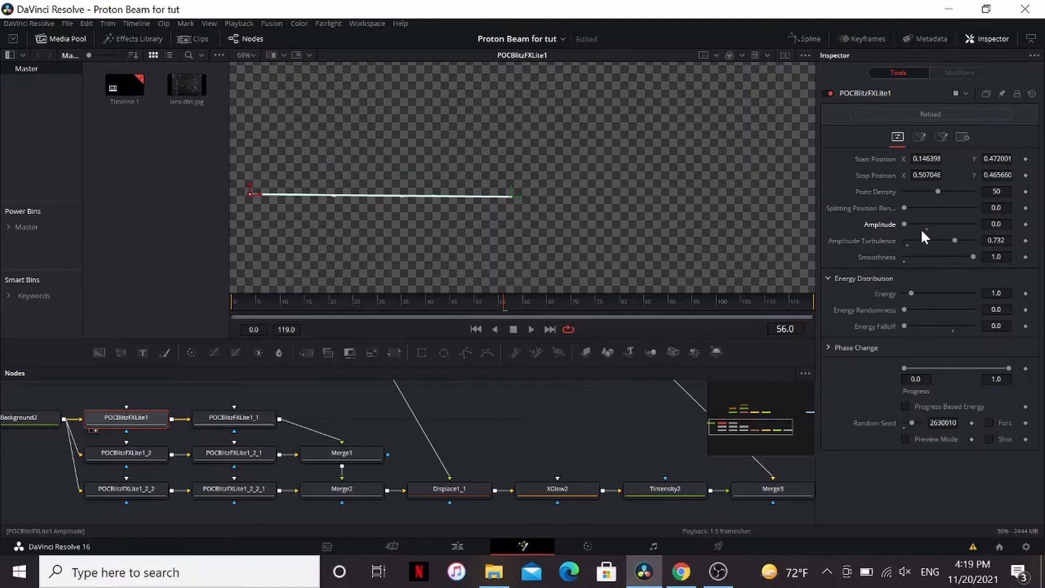
pyautogui.moveTo(909, 230)
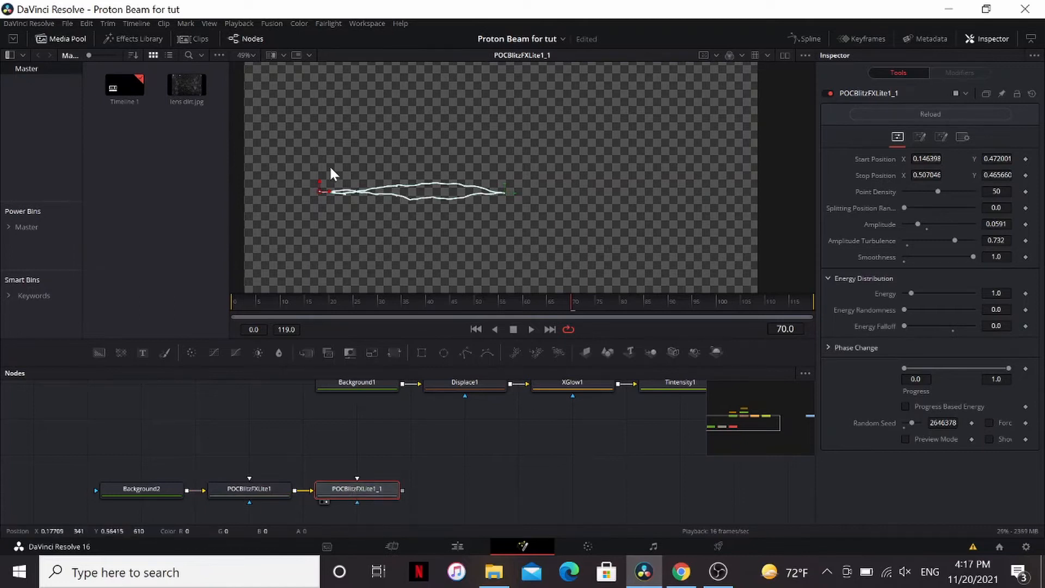
pyautogui.moveTo(520, 222)
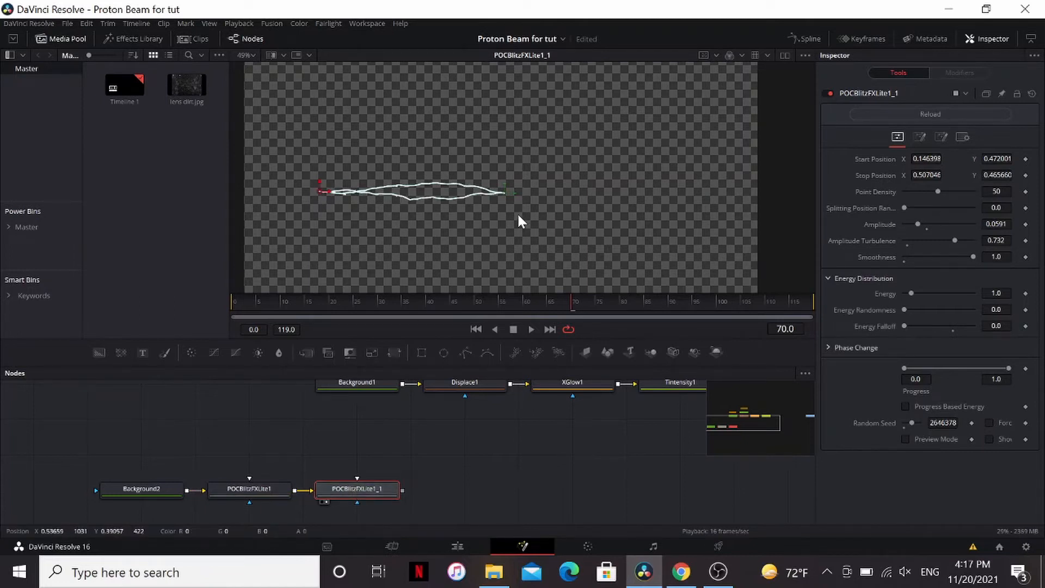
# Merge reseeded lightning copies, stretching one copy's end to the beam's right end.
pyautogui.click(531, 329)
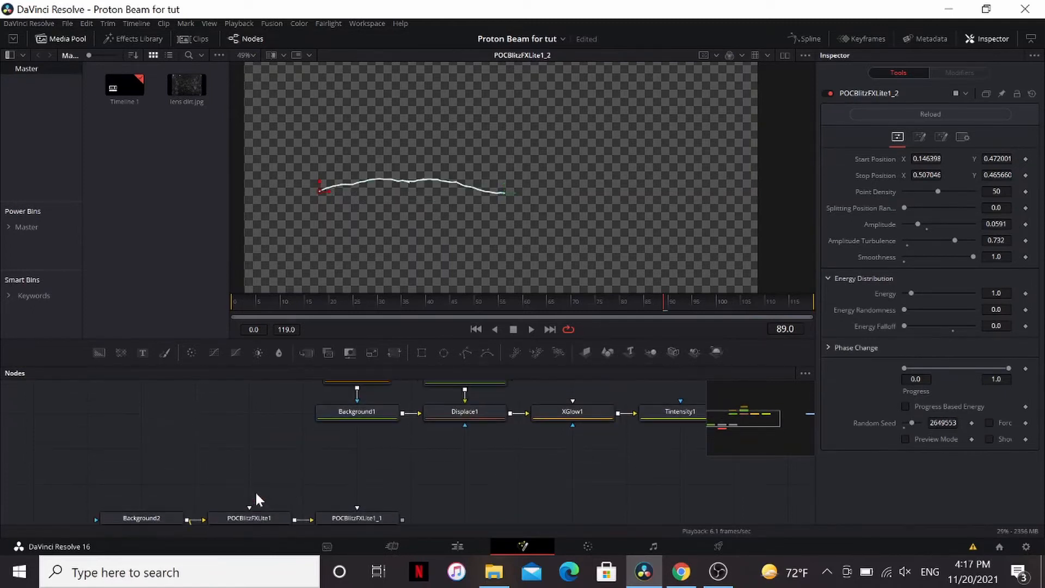
pyautogui.click(357, 382)
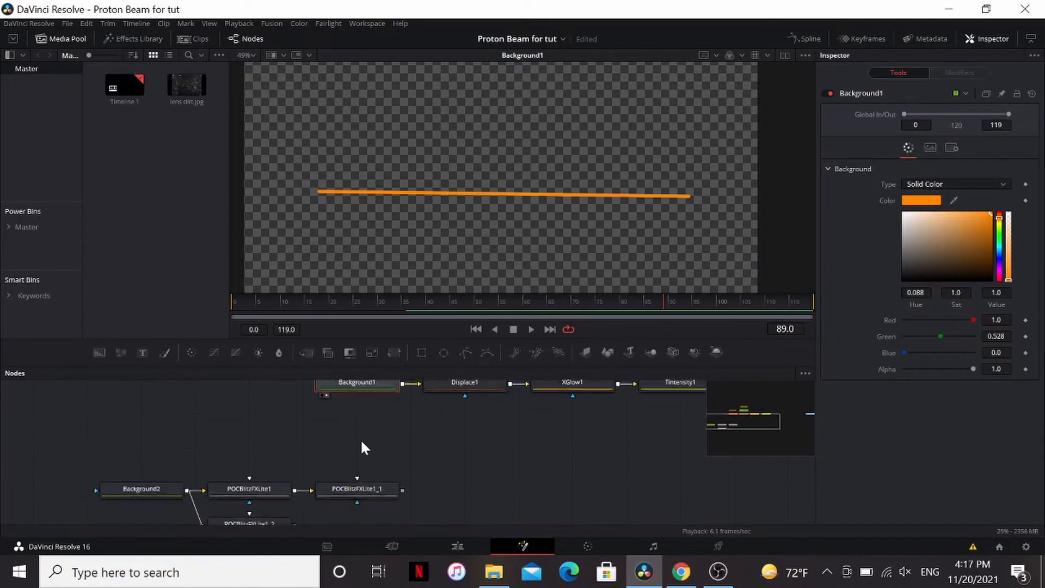
pyautogui.click(249, 488)
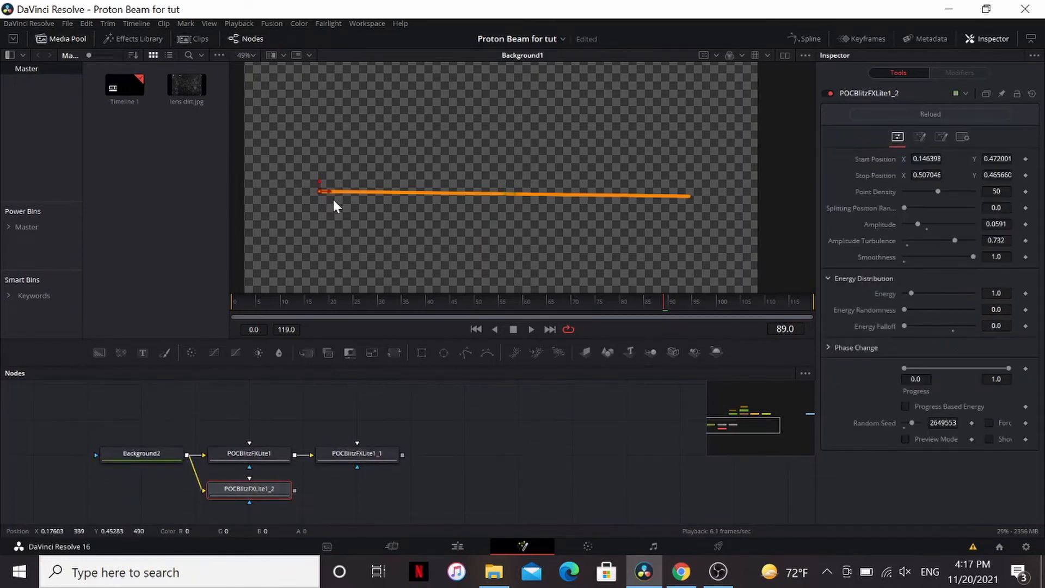
pyautogui.moveTo(323, 191); pyautogui.dragTo(687, 193)
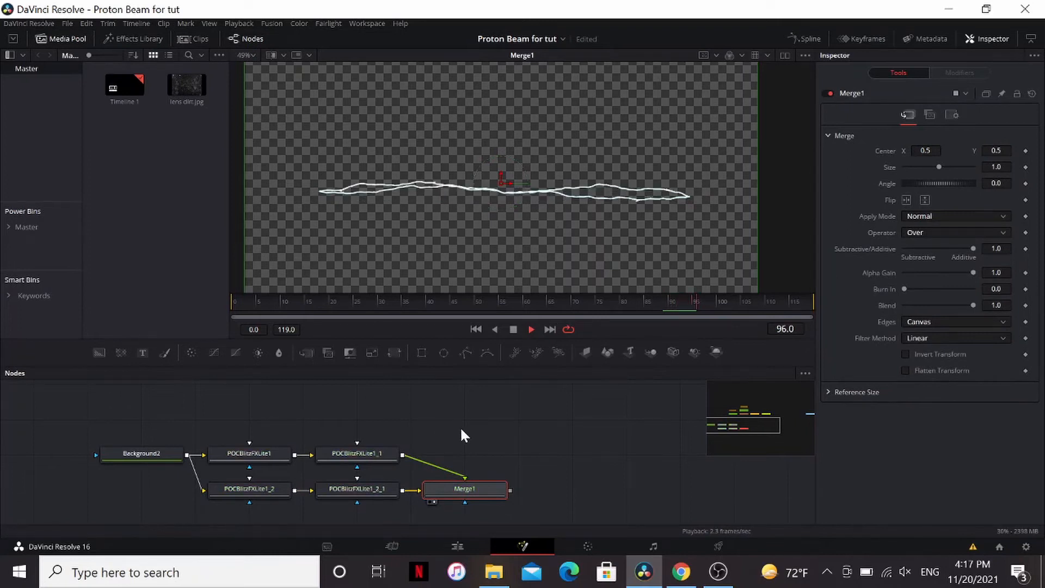
pyautogui.click(249, 467)
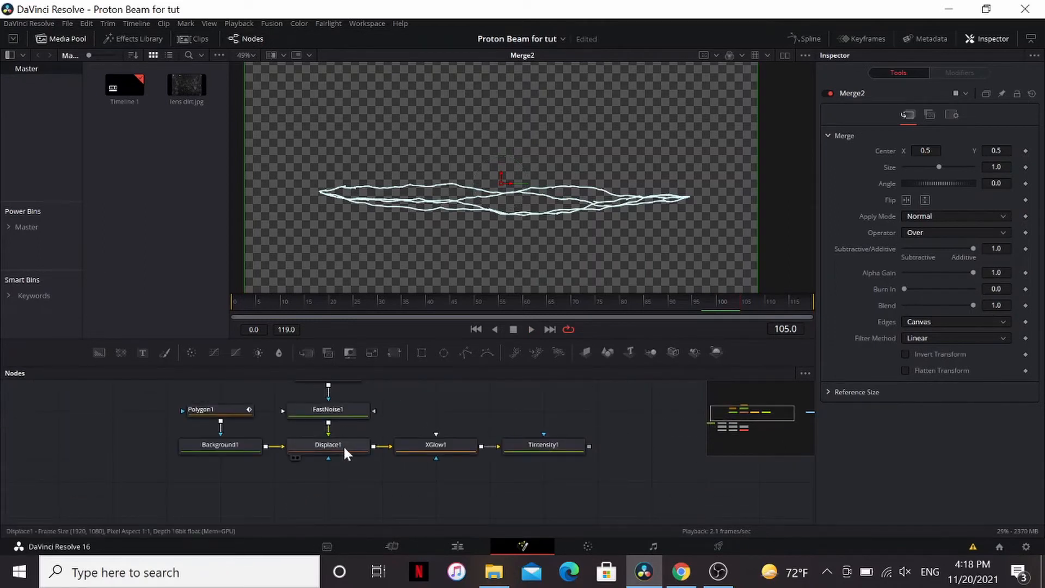
# Copy Displace1 after Merge2 and feed it FastNoise1 to warp the lightning strands.
pyautogui.click(328, 445)
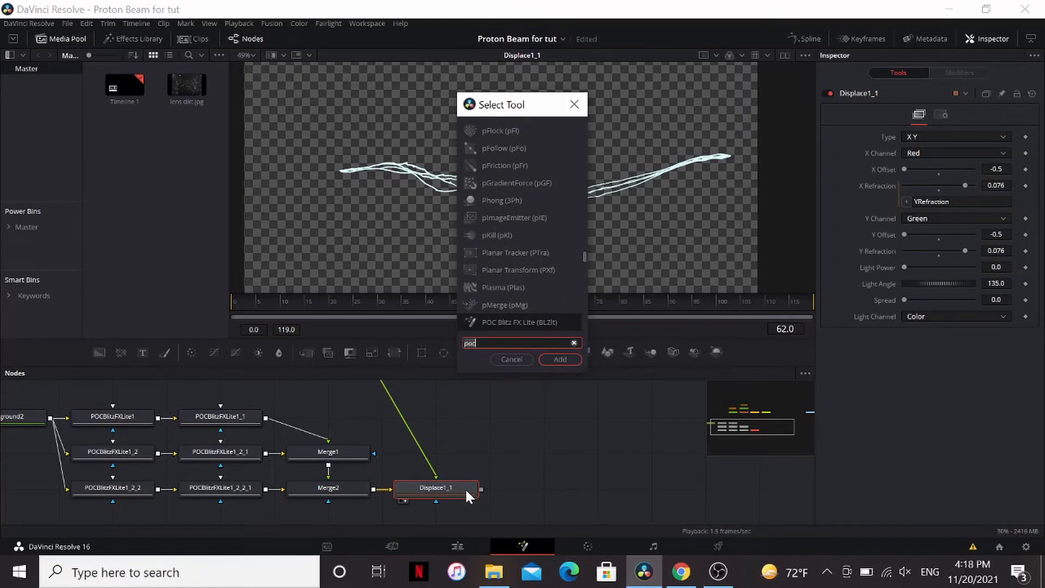
# Add XGlow and Tintensity to the copied lightning, adjust tint gain, and make the glow blue.
pyautogui.write('xg')
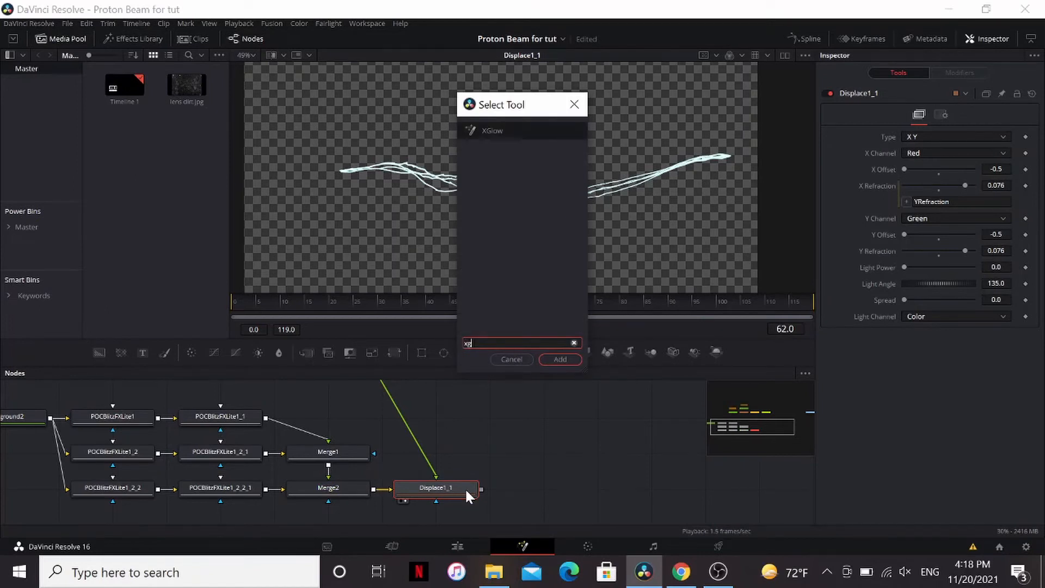
pyautogui.click(560, 359)
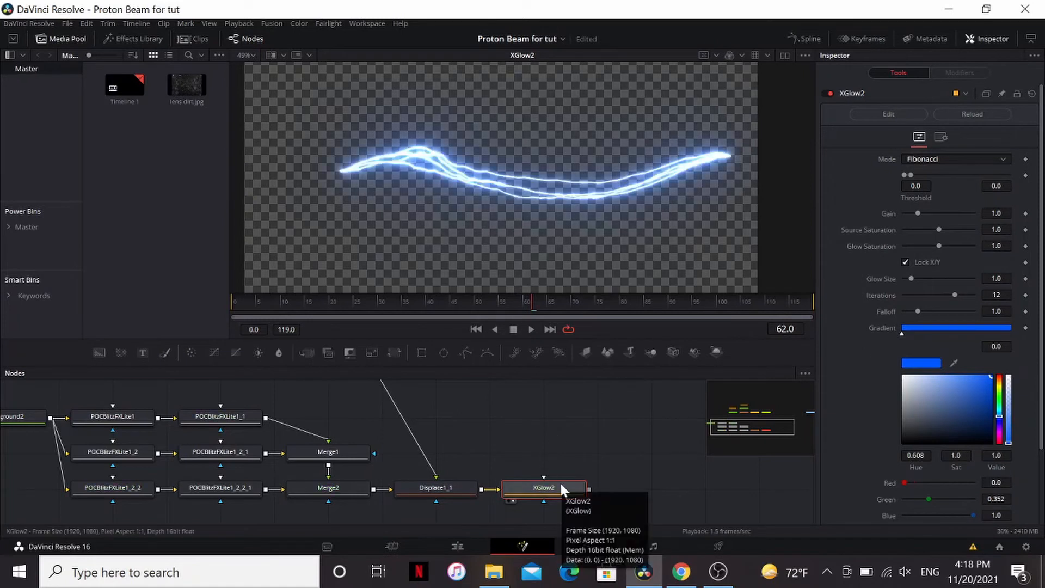
pyautogui.write('tnt')
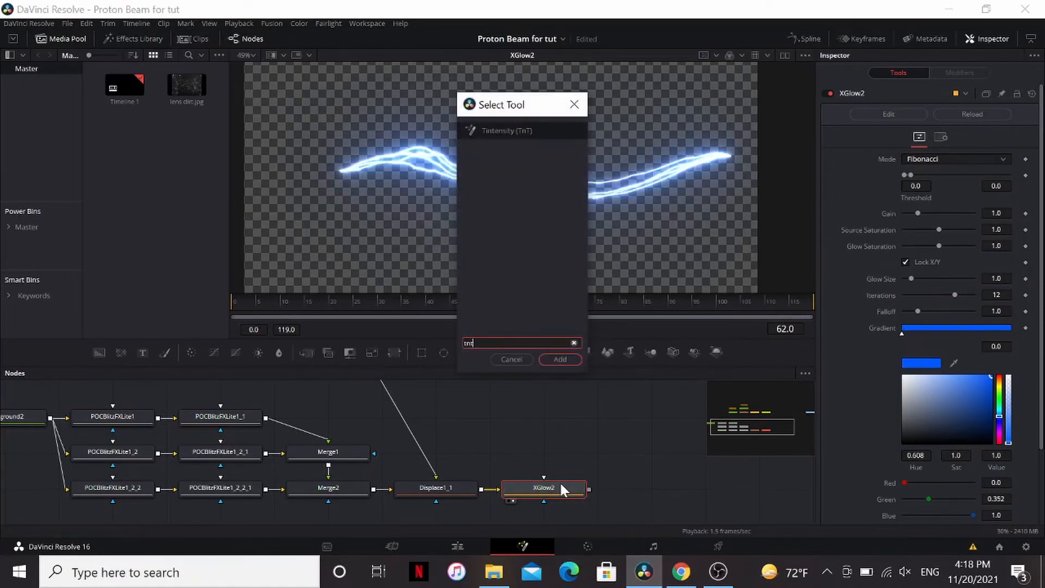
pyautogui.click(560, 359)
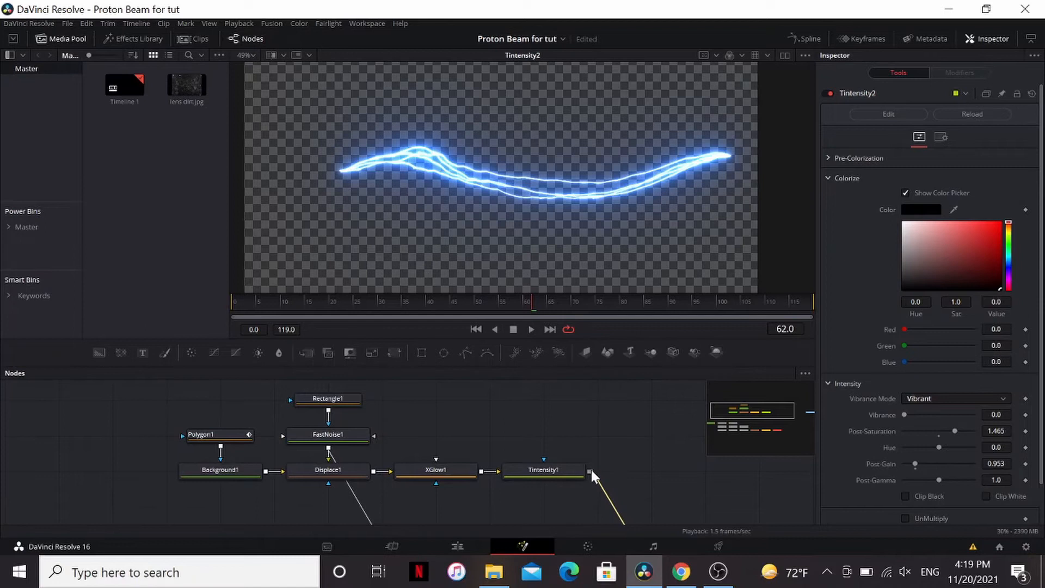
pyautogui.click(955, 216)
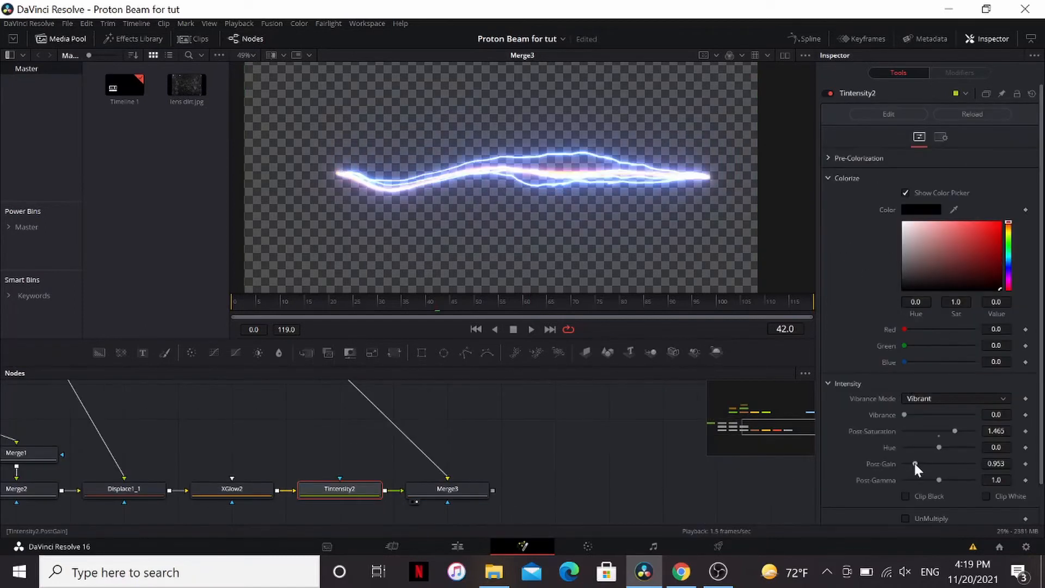
pyautogui.moveTo(917, 463); pyautogui.dragTo(912, 464)
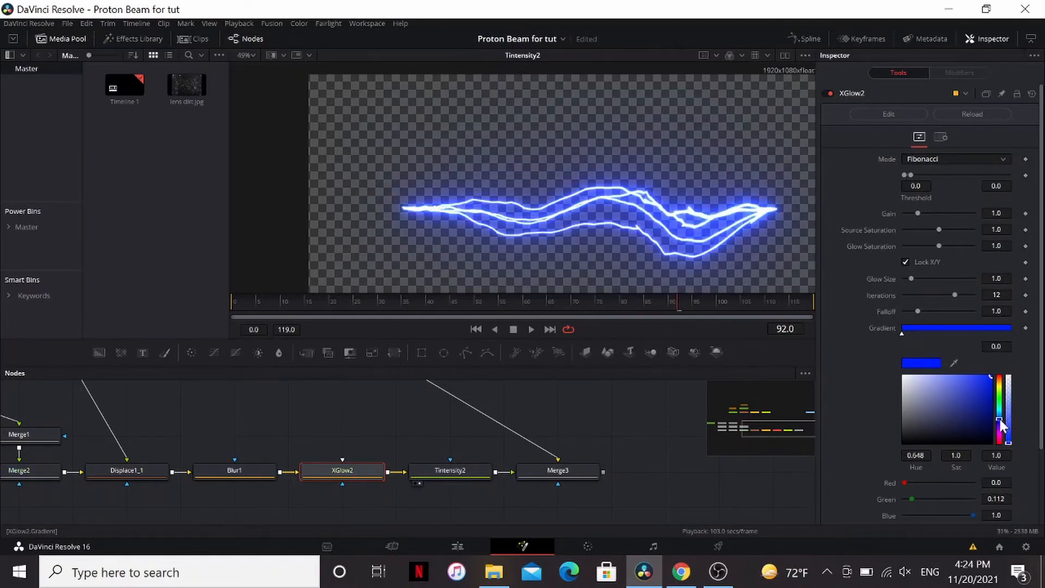
pyautogui.click(558, 470)
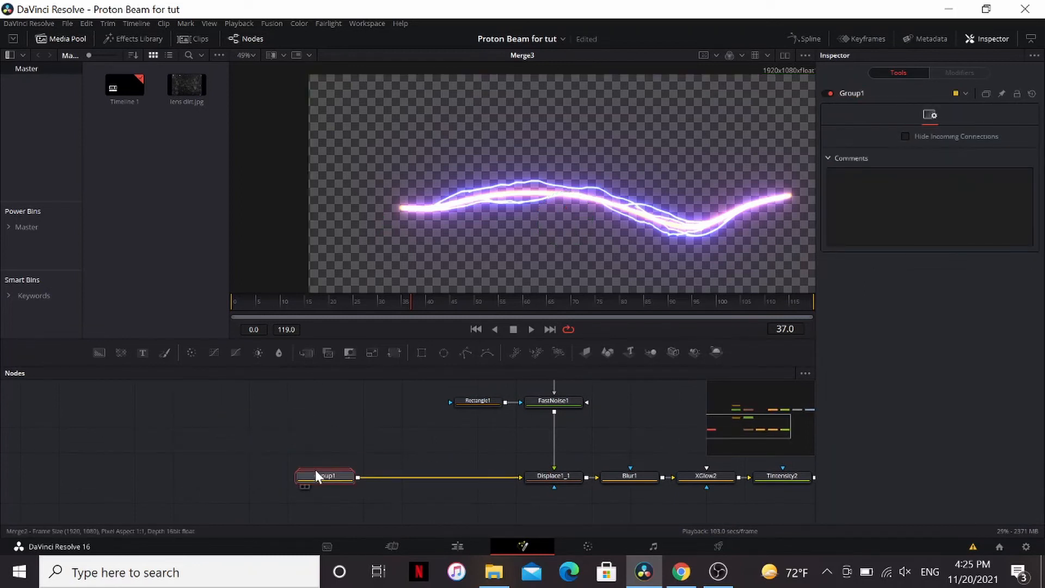
# Rename the lightning node group from Group1 to 'lightning'.
pyautogui.doubleClick(324, 476)
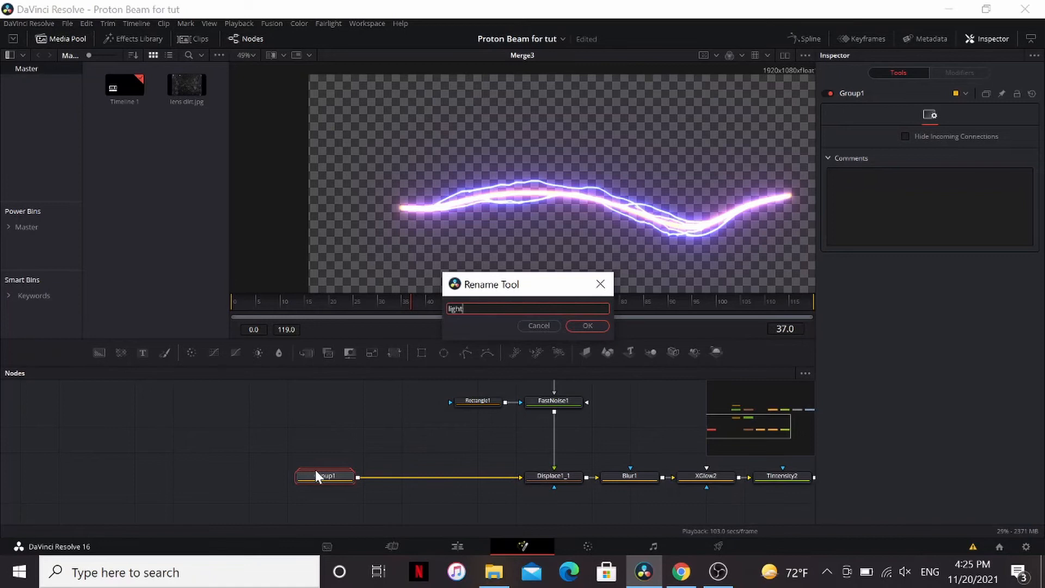
pyautogui.write('ning')
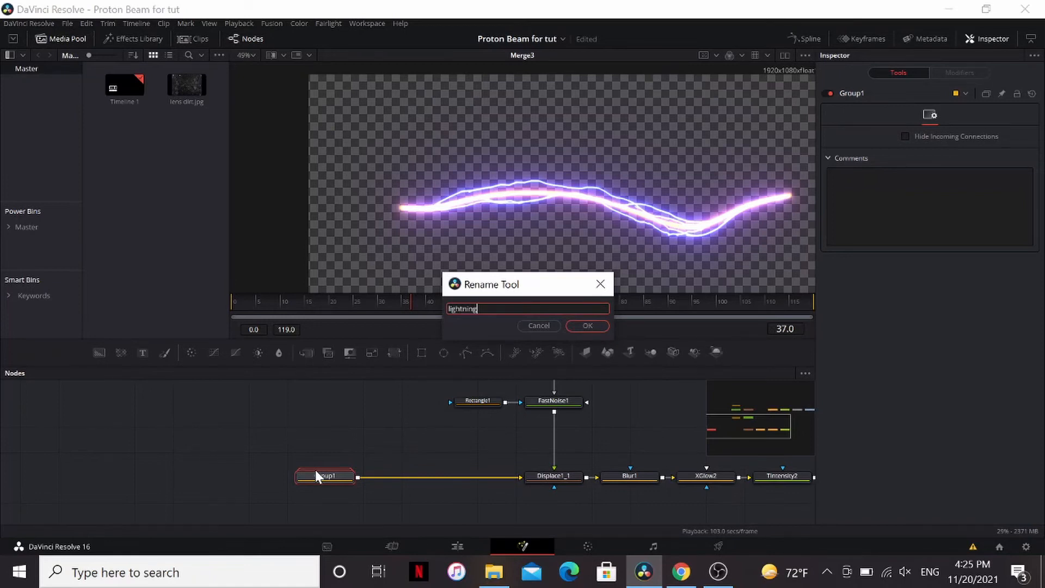
pyautogui.click(587, 326)
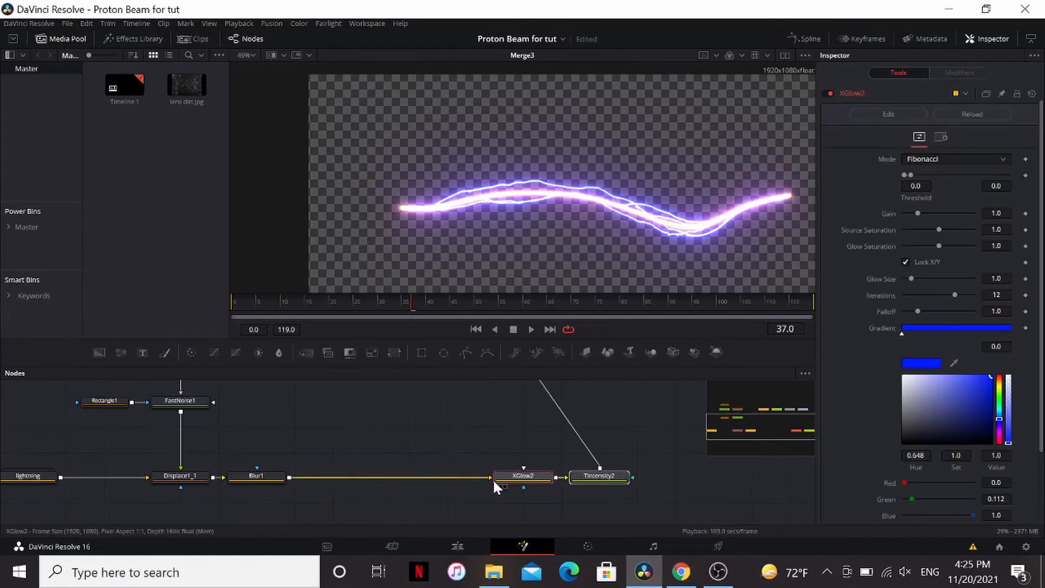
# Insert a DVE1 node between Displace1 and XGlow1 in the orange beam chain.
pyautogui.click(410, 429)
pyautogui.write('d')
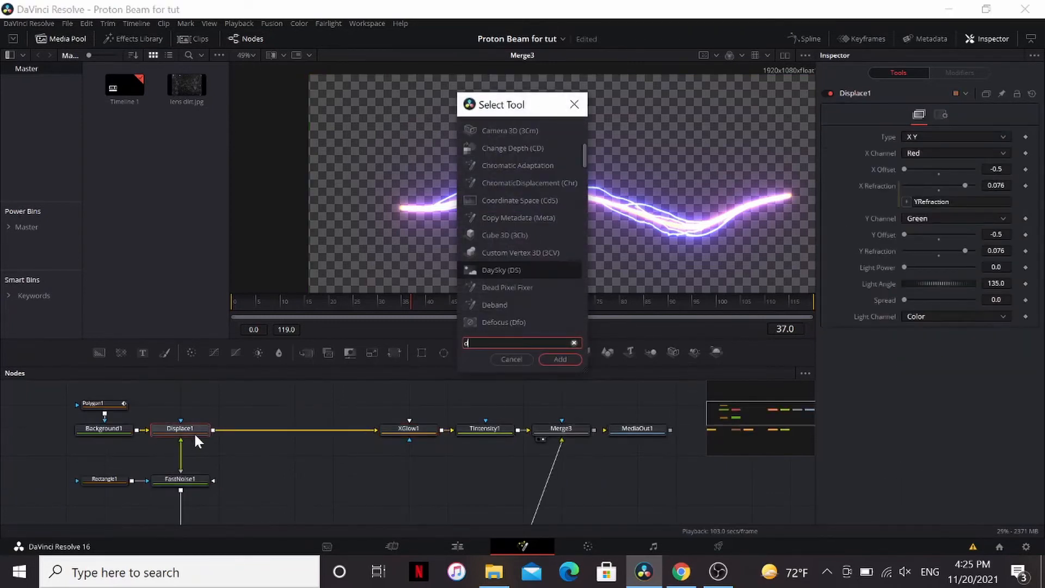
pyautogui.click(559, 360)
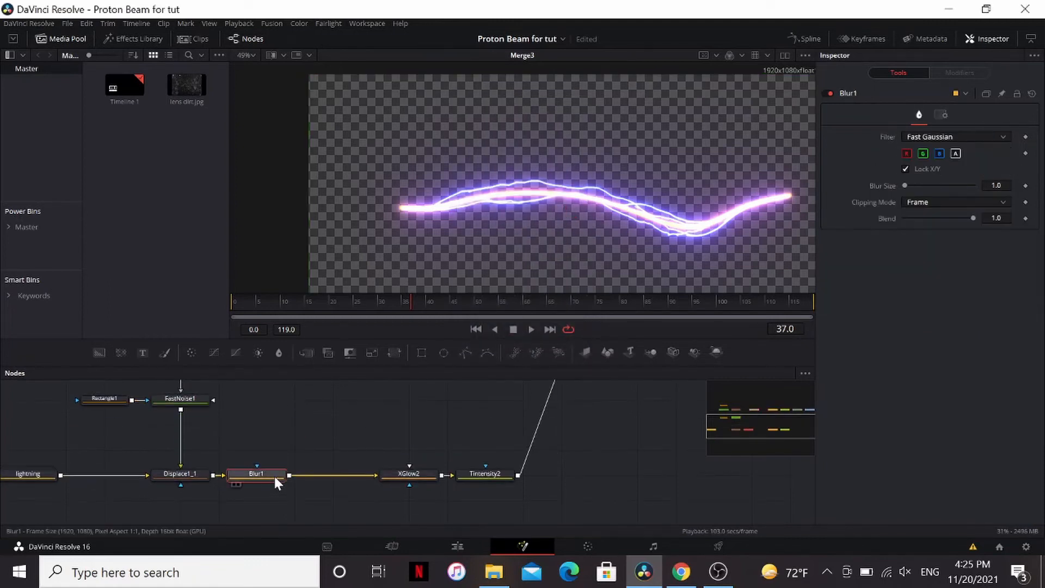
pyautogui.click(332, 475)
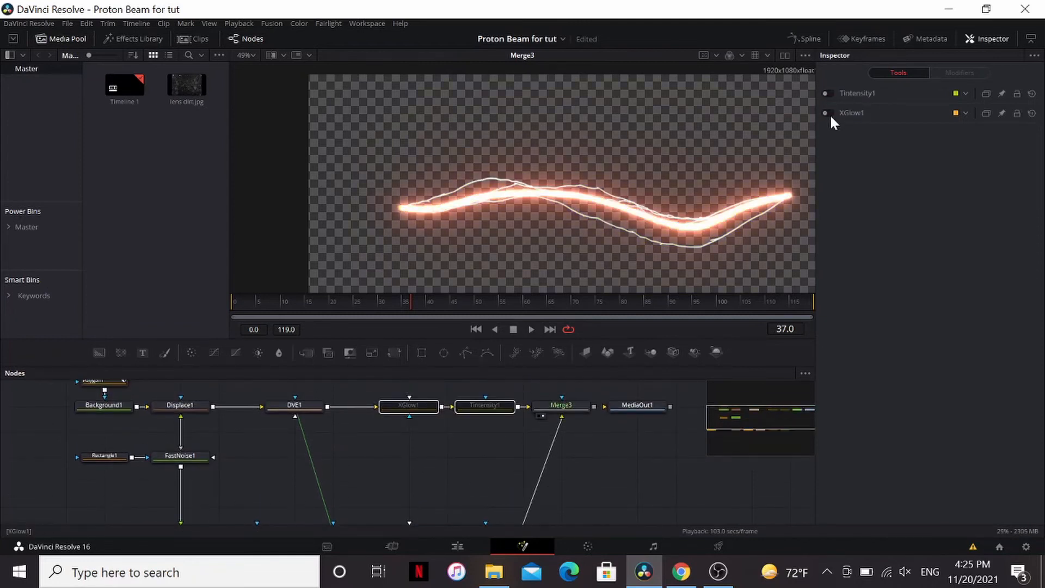
# Set DVE1 Center X to about 0.697, Y Rotation near -92.9, and adjust Perspective.
pyautogui.click(295, 405)
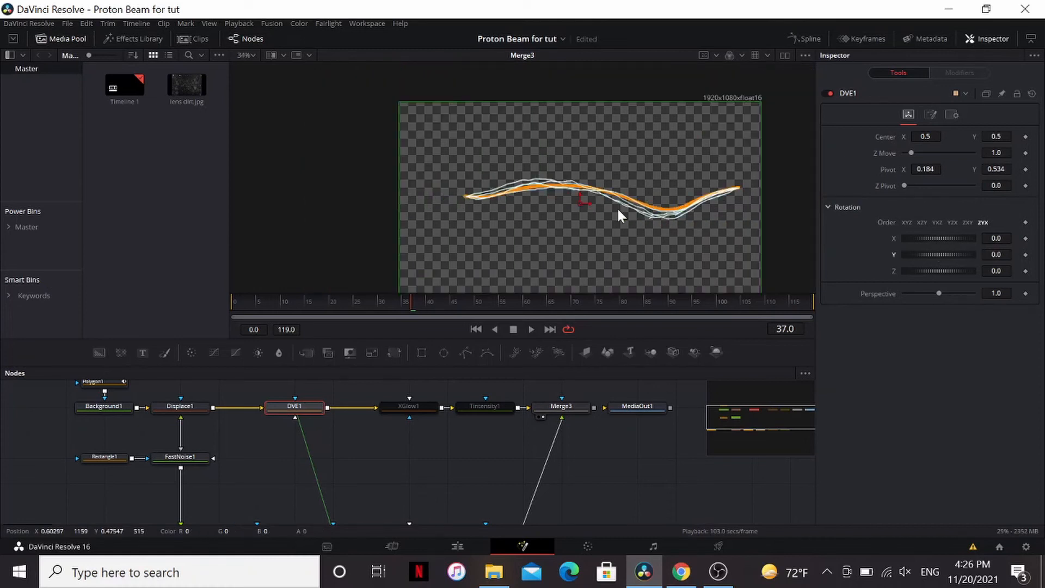
pyautogui.moveTo(938, 255); pyautogui.dragTo(906, 255)
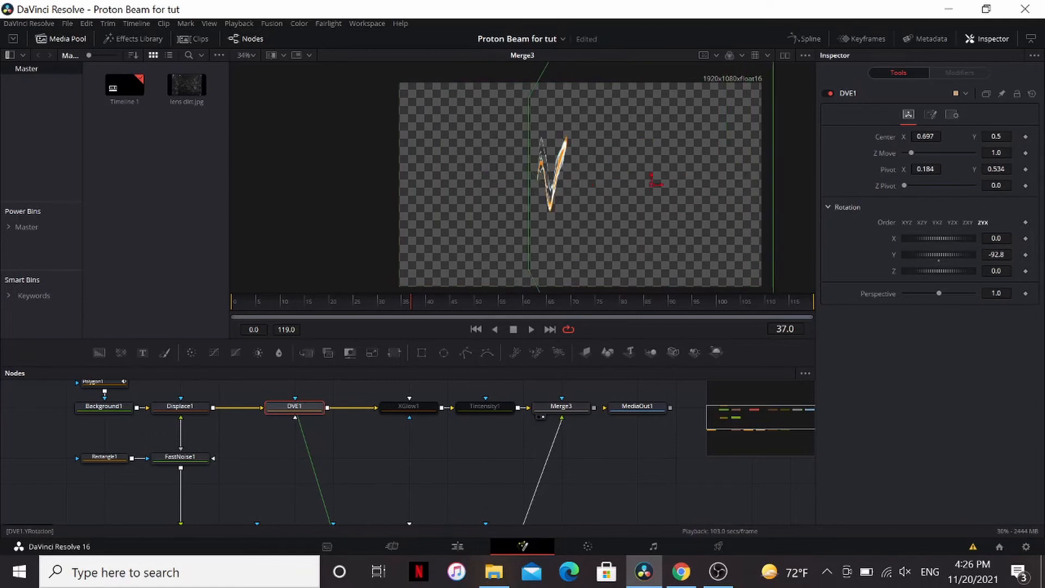
pyautogui.moveTo(904, 293); pyautogui.dragTo(939, 293)
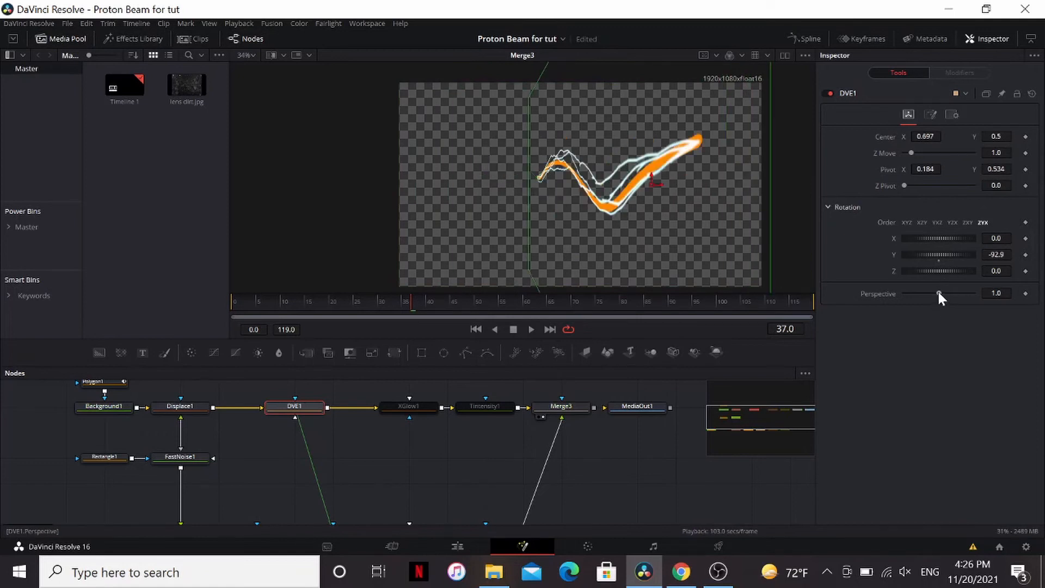
pyautogui.moveTo(945, 294); pyautogui.dragTo(937, 294)
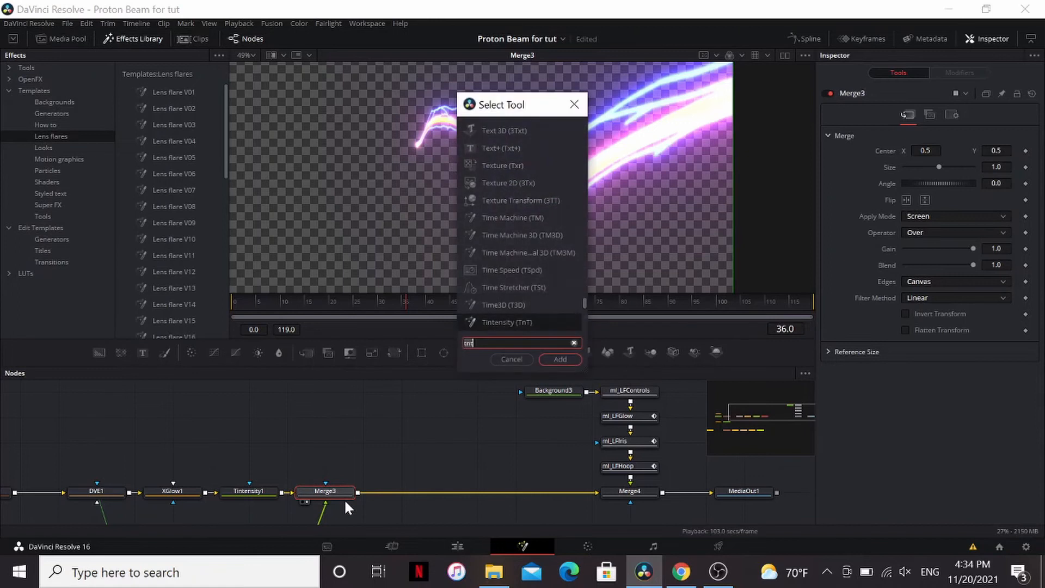
# Add a Zoom-type Directional Blur after Merge3, centred on the beam's left tip.
pyautogui.click(559, 359)
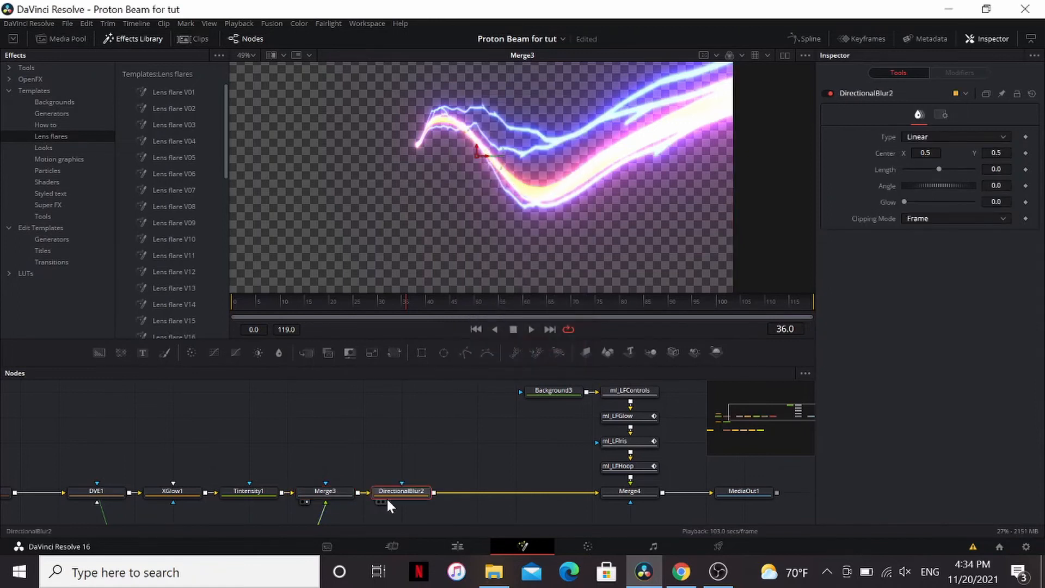
pyautogui.click(955, 137)
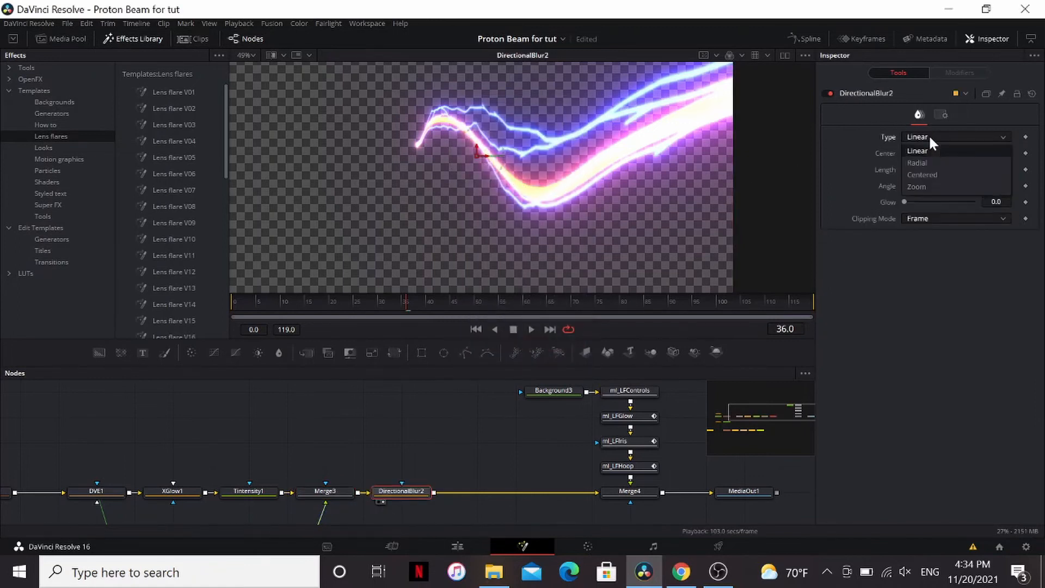
pyautogui.click(922, 186)
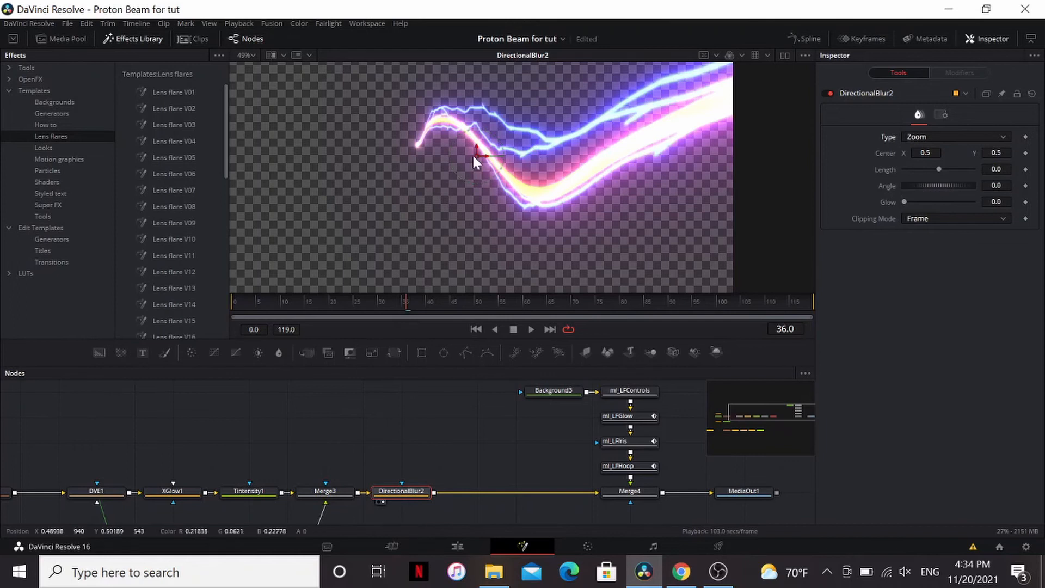
pyautogui.moveTo(477, 157); pyautogui.dragTo(416, 150)
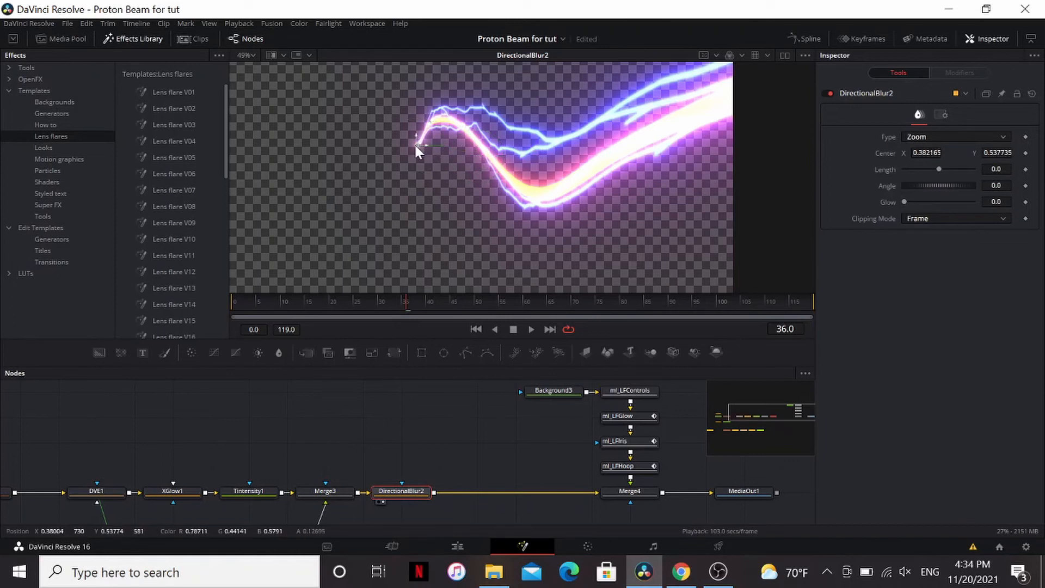
pyautogui.moveTo(941, 170); pyautogui.dragTo(973, 170)
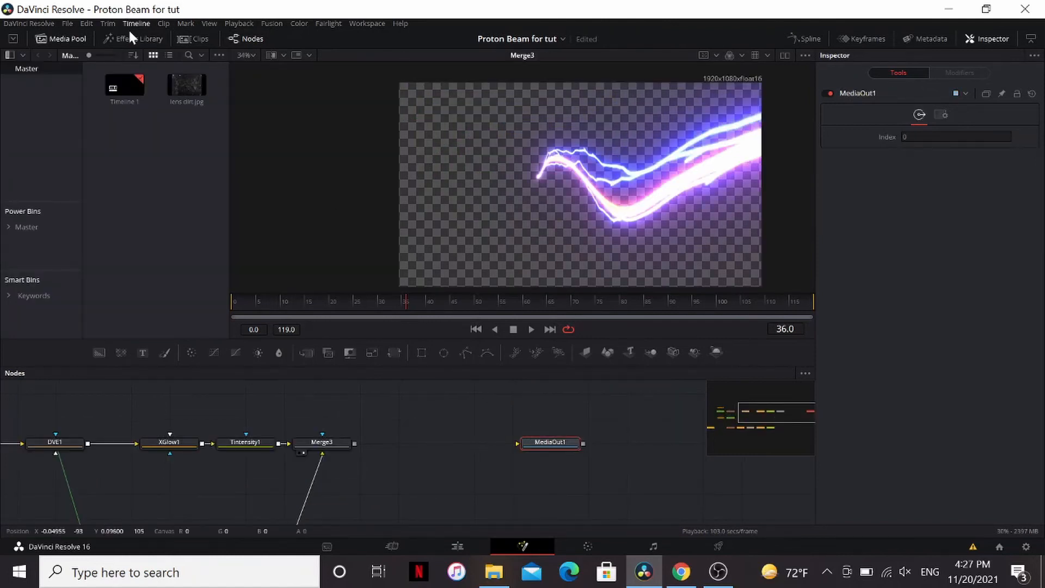
# Browse the Effects Library Templates to the Lens flares category.
pyautogui.click(138, 39)
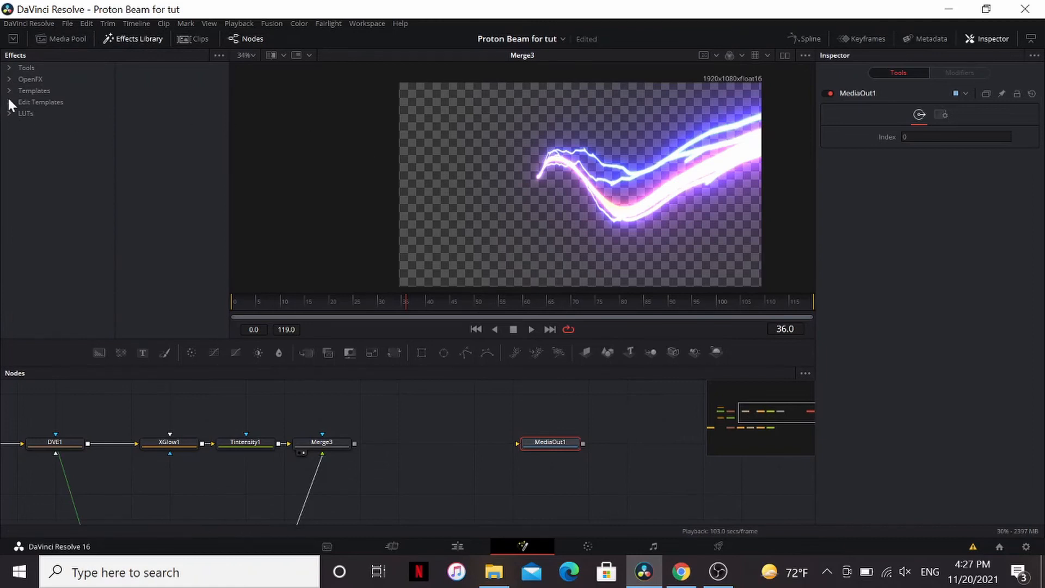
pyautogui.click(11, 90)
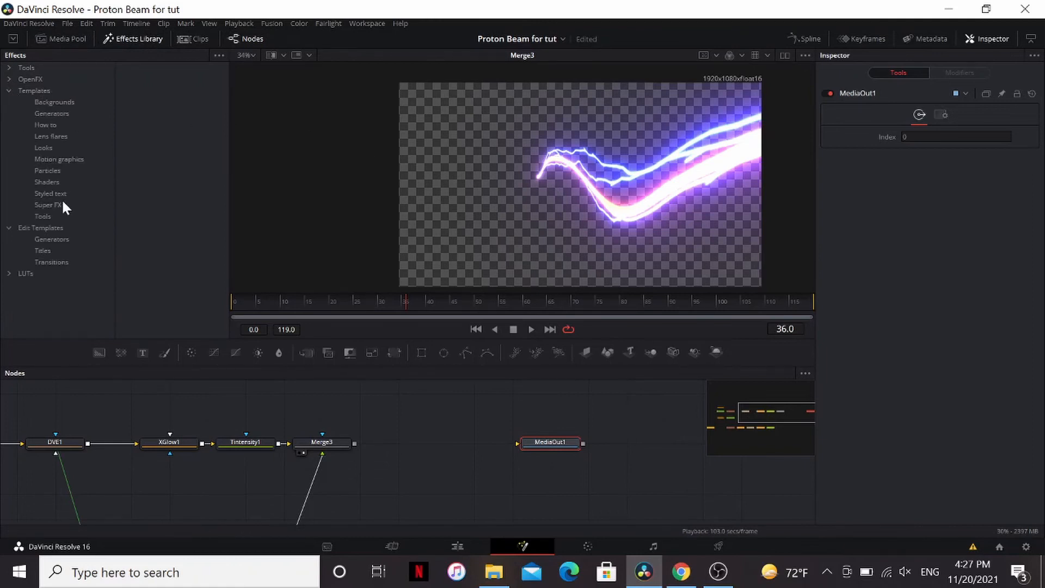
pyautogui.click(51, 136)
pyautogui.write('lf')
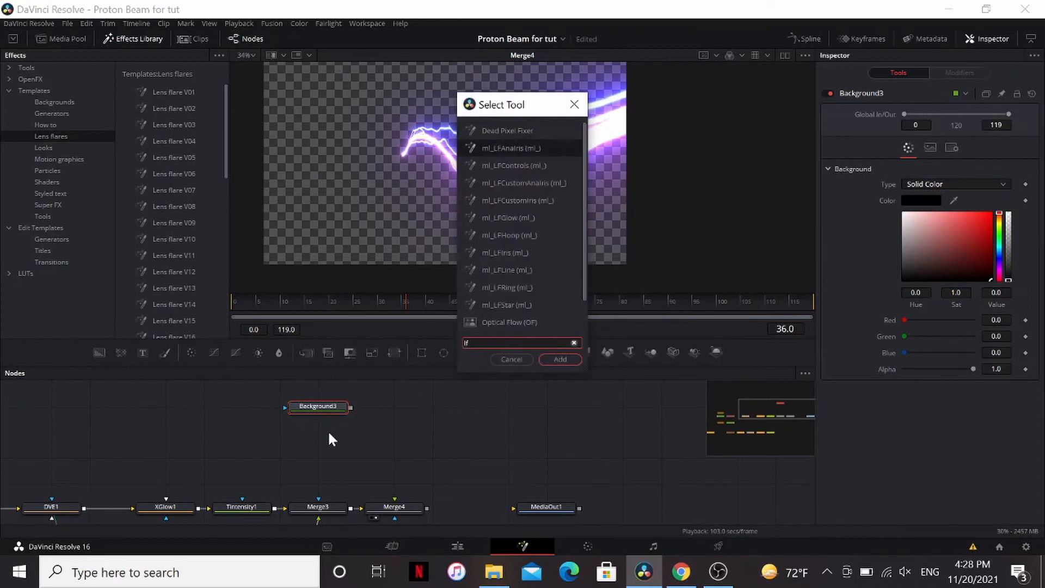
# Add the ml_LFControls and ml_LFGlow flare nodes, shifting the glow core toward red.
pyautogui.click(560, 359)
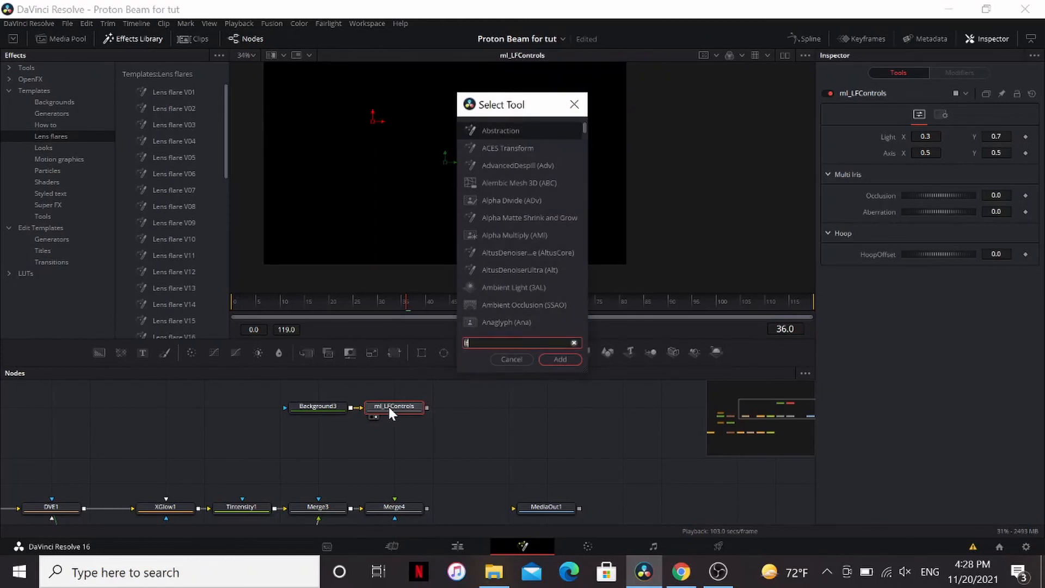
pyautogui.write('ml')
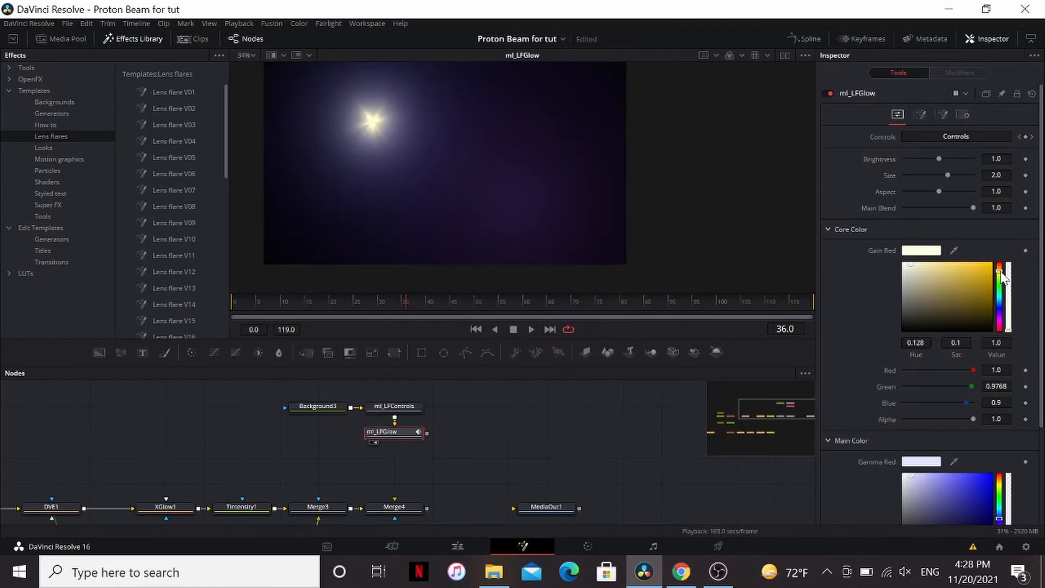
pyautogui.moveTo(1003, 276); pyautogui.dragTo(1003, 272)
pyautogui.write('lfi')
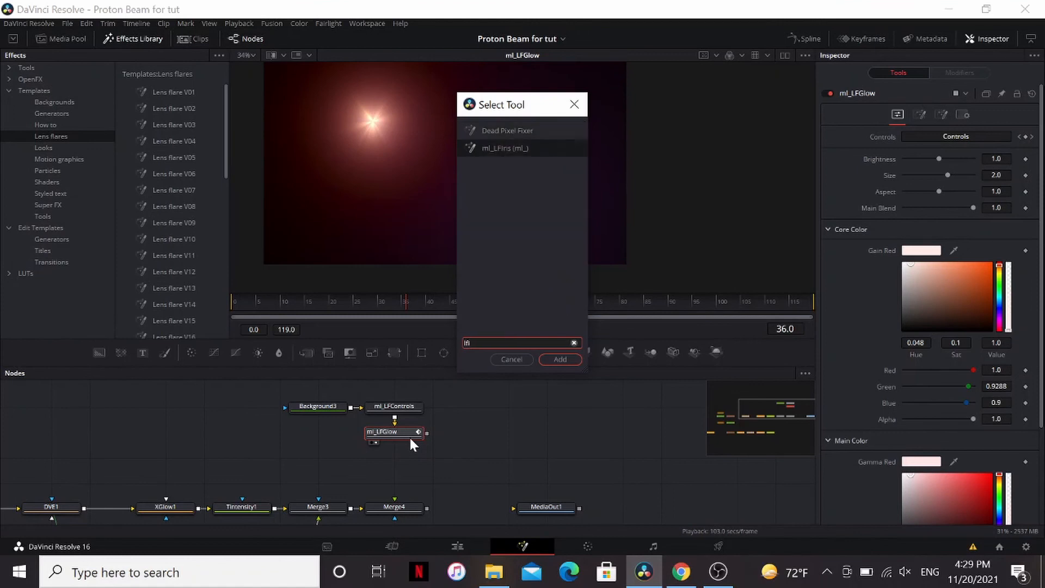
# Add ml_LFIris linked to the flare controls and view the flare over the beam.
pyautogui.click(559, 360)
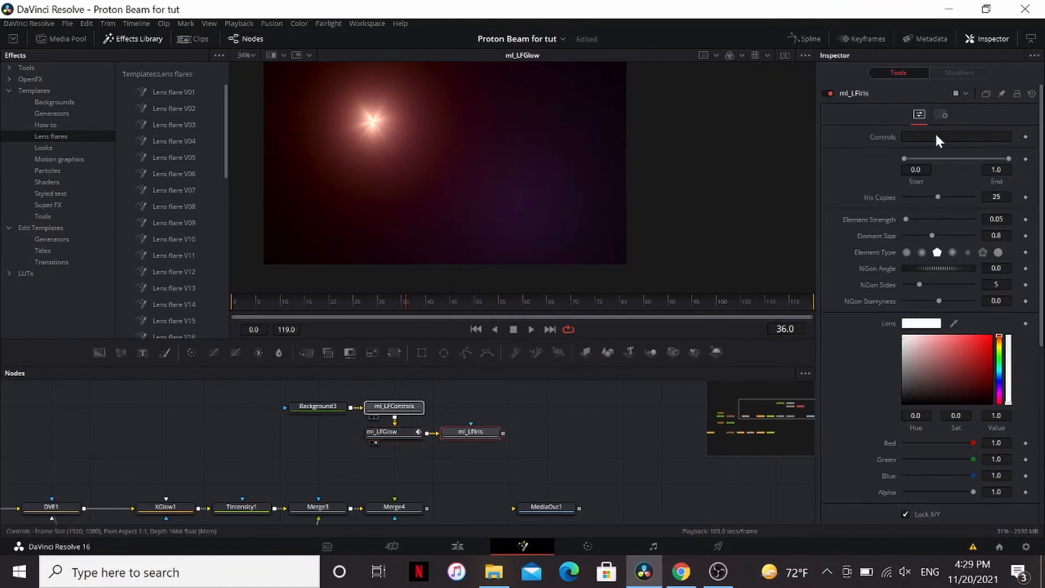
pyautogui.moveTo(470, 432); pyautogui.dragTo(394, 456)
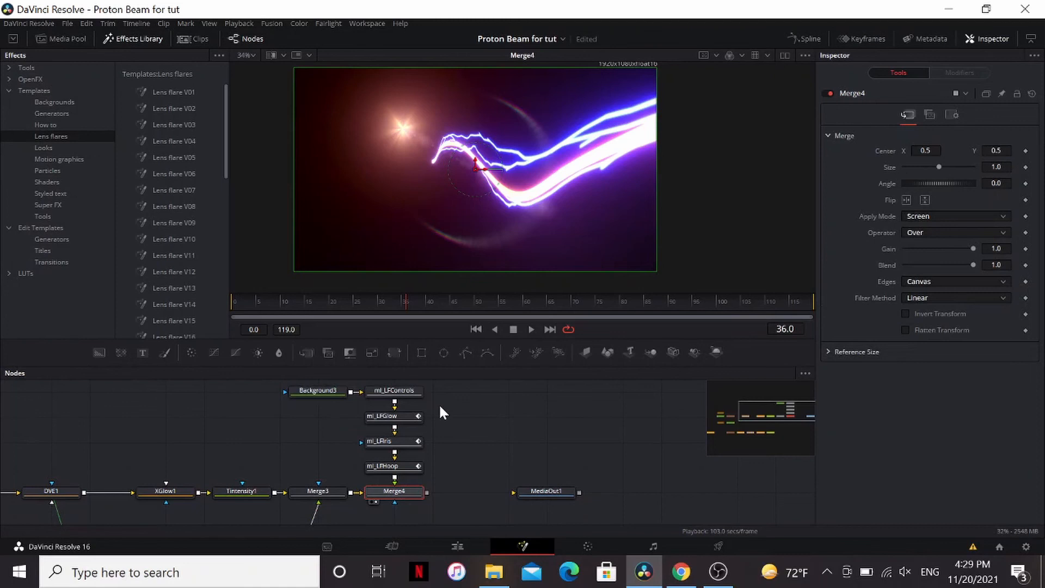
pyautogui.click(393, 390)
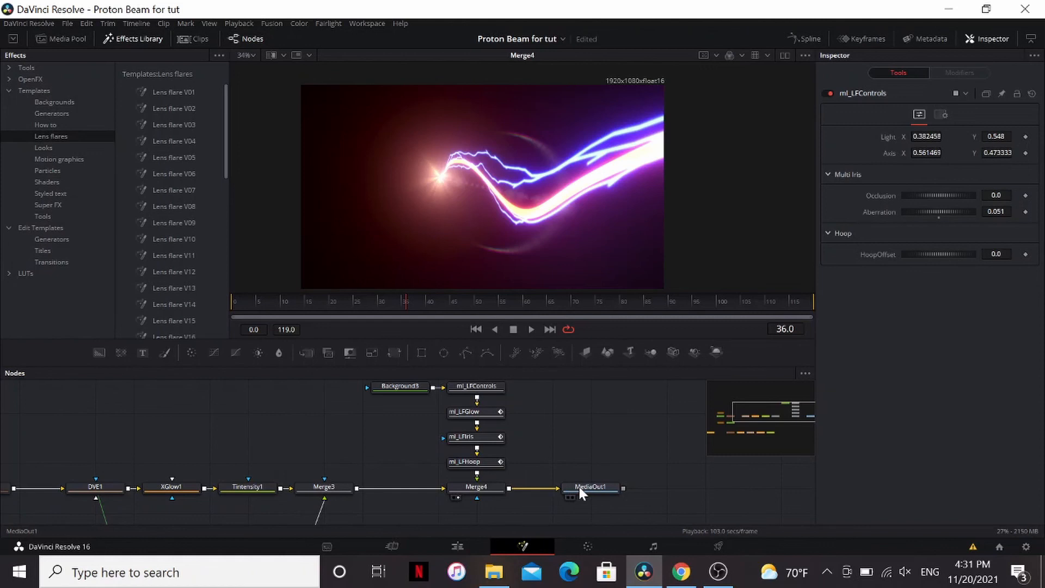
pyautogui.click(681, 572)
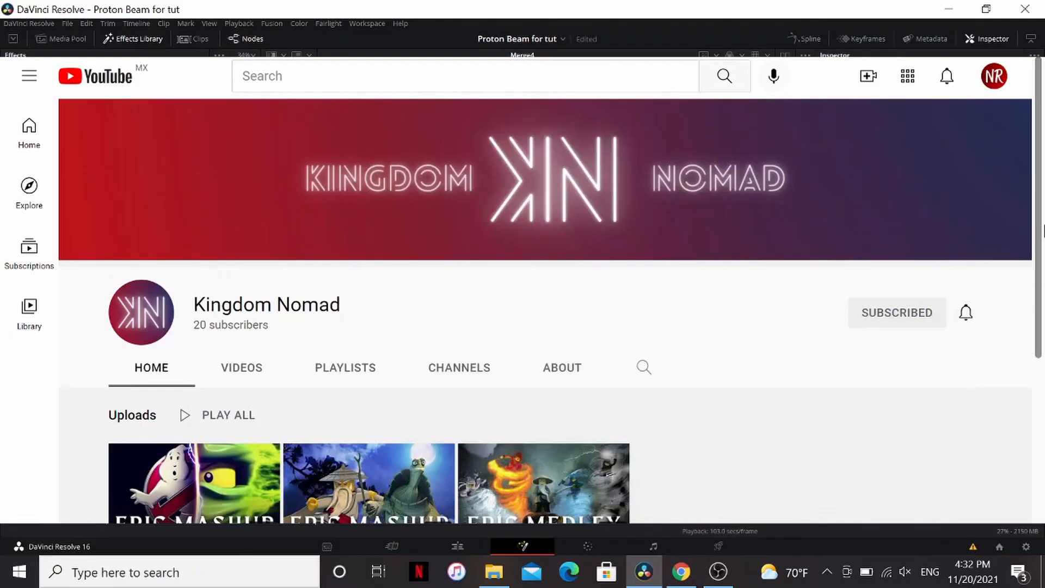
pyautogui.scroll(-3)
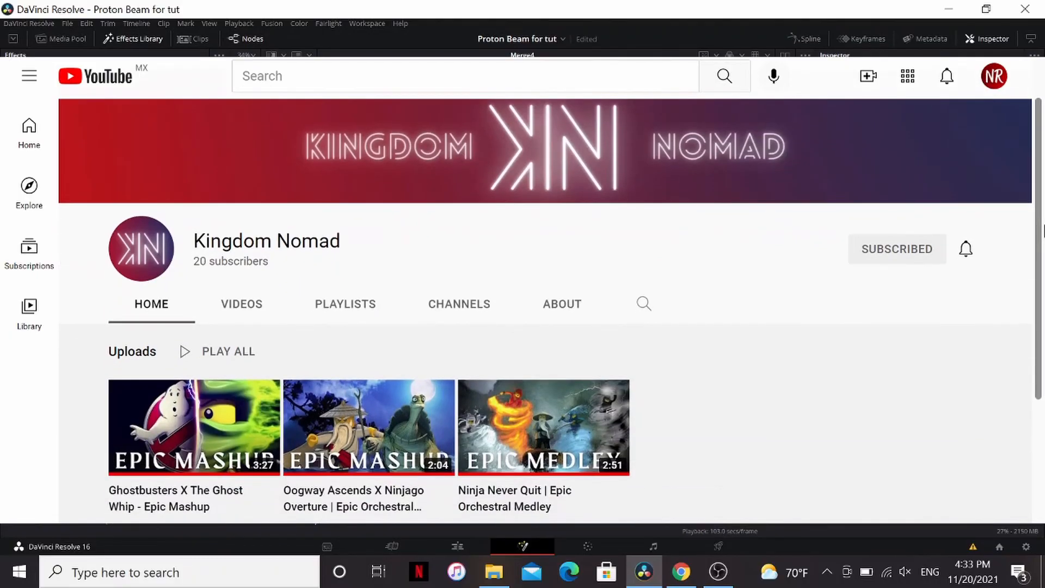
pyautogui.scroll(-3)
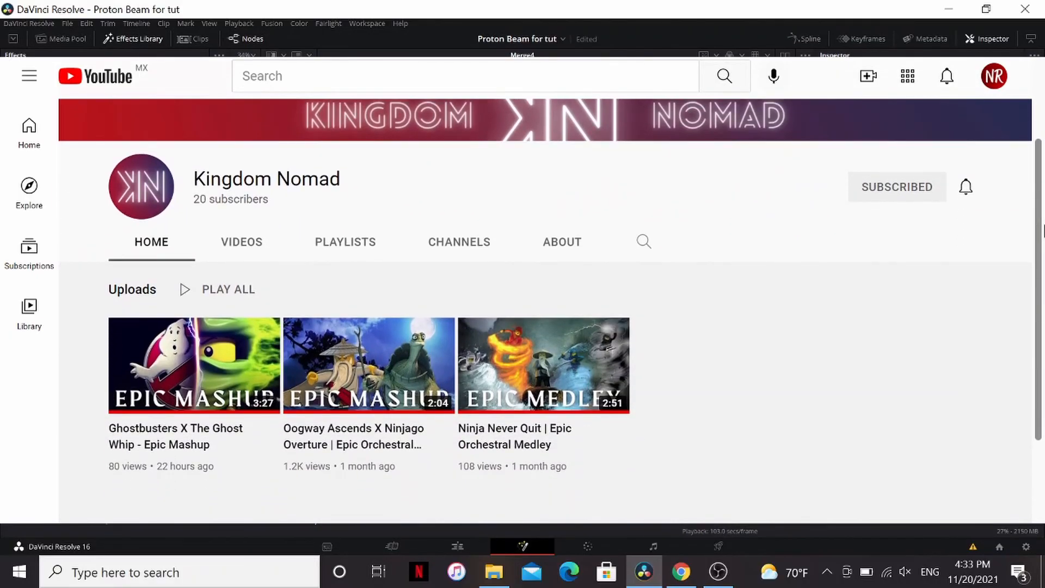